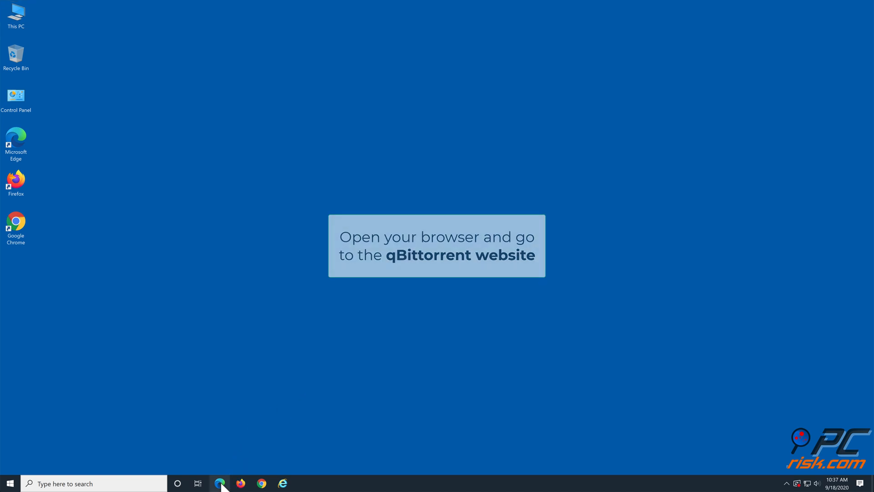
{"action": "left_click", "coordinate": [220, 482]}
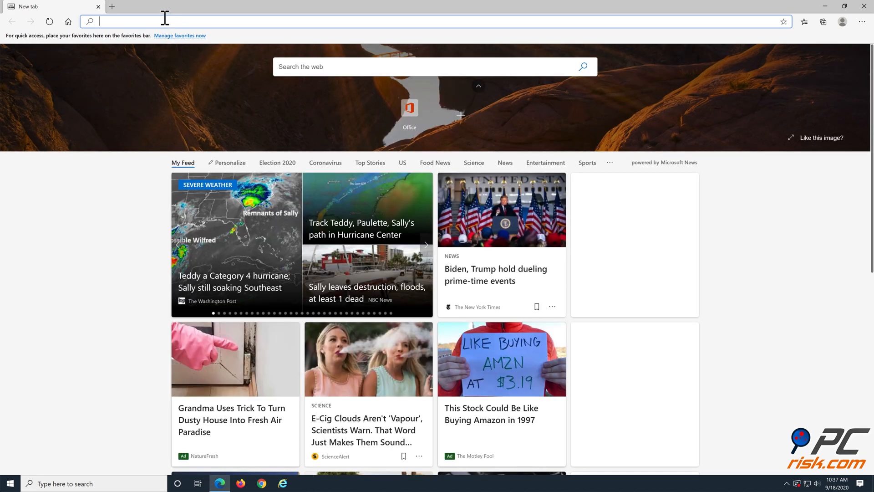
{"action": "type", "text": "www.q"}
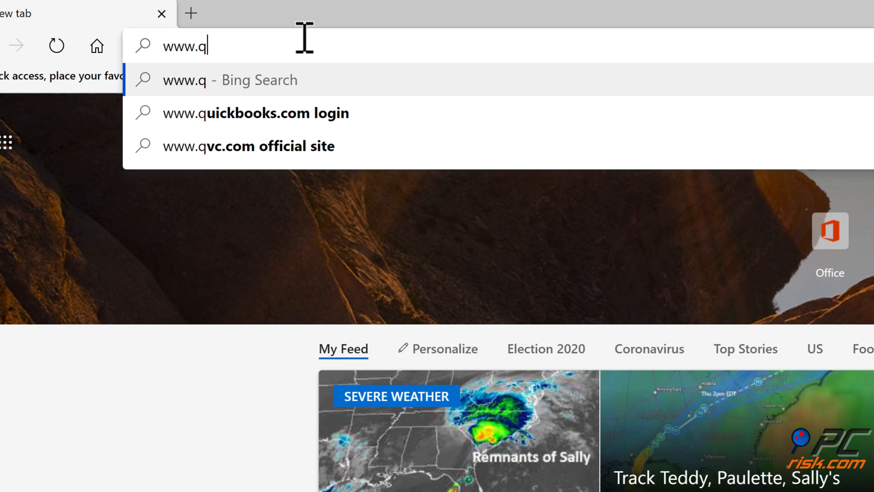
{"action": "type", "text": "bittorrent.org"}
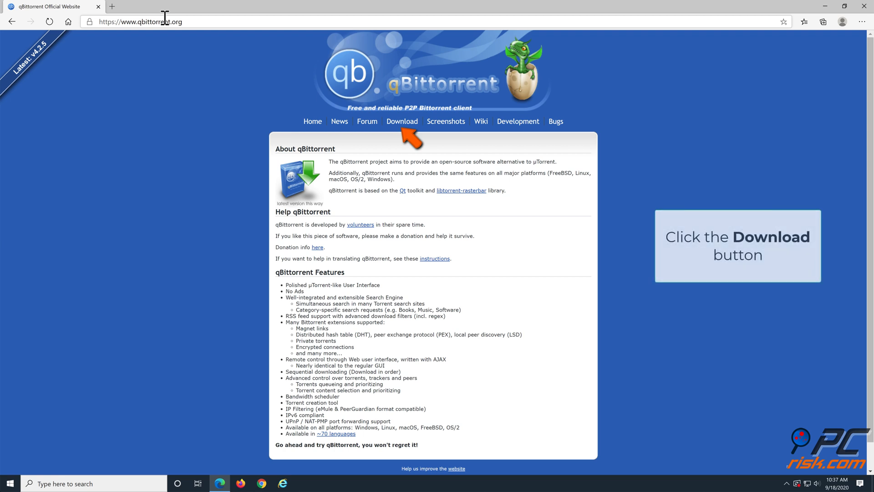
{"action": "mouse_move", "coordinate": [216, 39]}
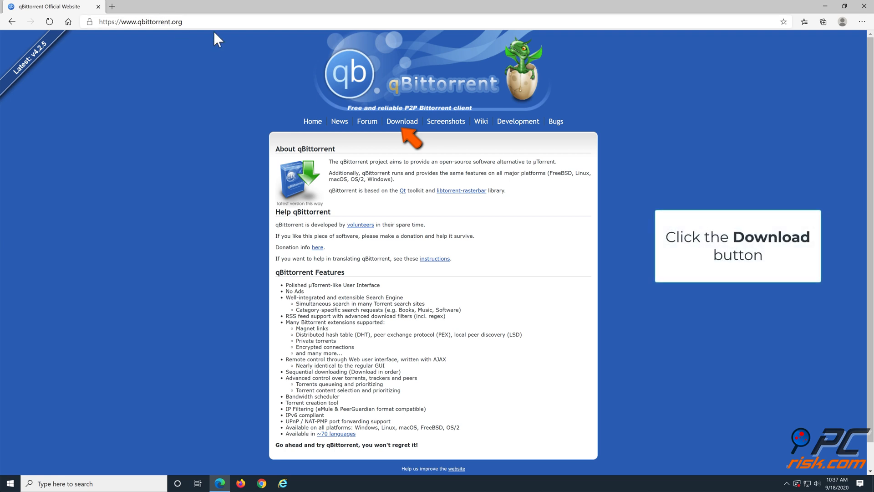
{"action": "mouse_move", "coordinate": [401, 121]}
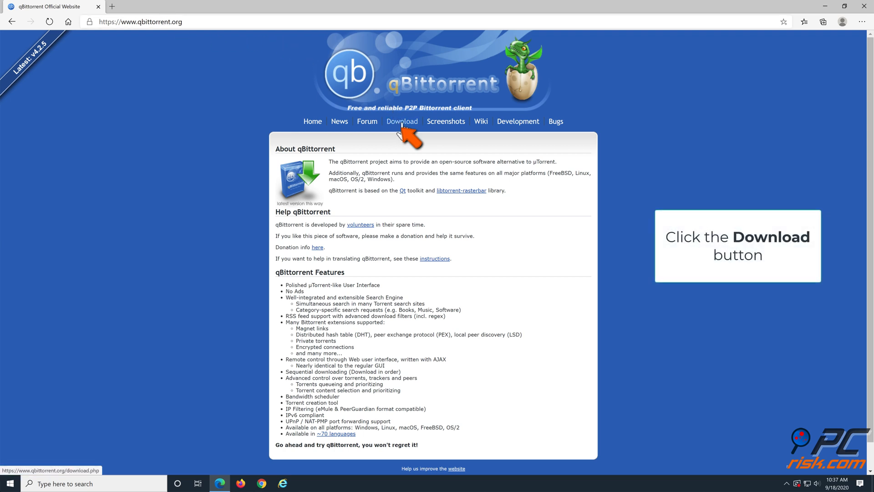
{"action": "left_click", "coordinate": [401, 121]}
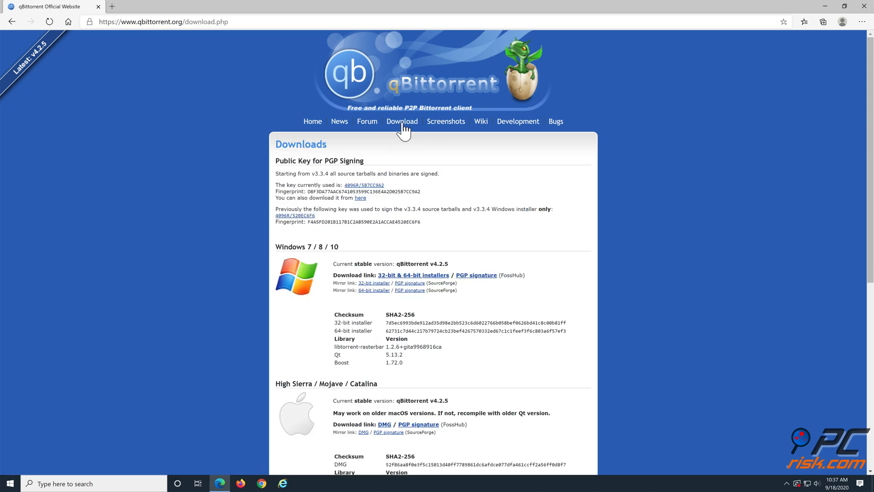
{"action": "mouse_move", "coordinate": [415, 286]}
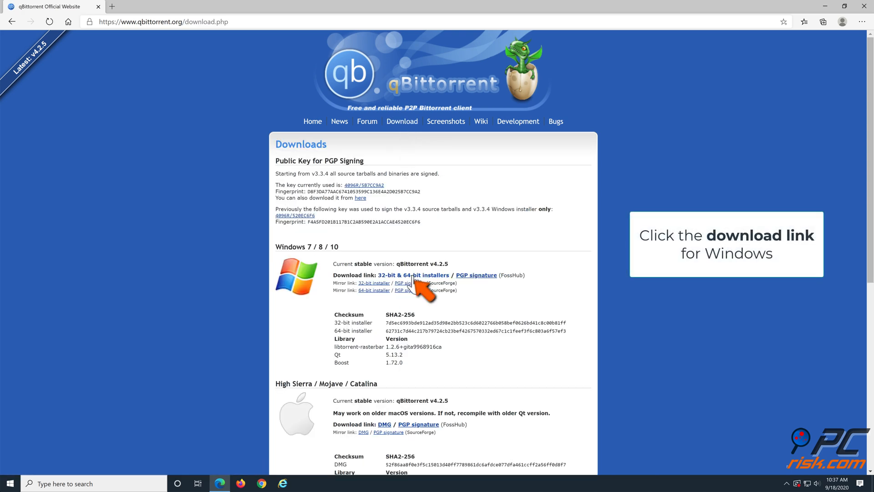
{"action": "mouse_move", "coordinate": [413, 274]}
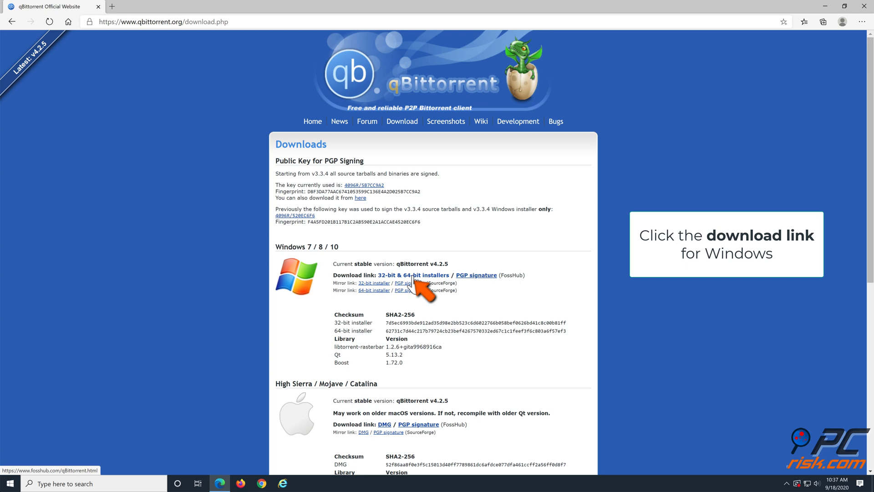
{"action": "left_click", "coordinate": [413, 275]}
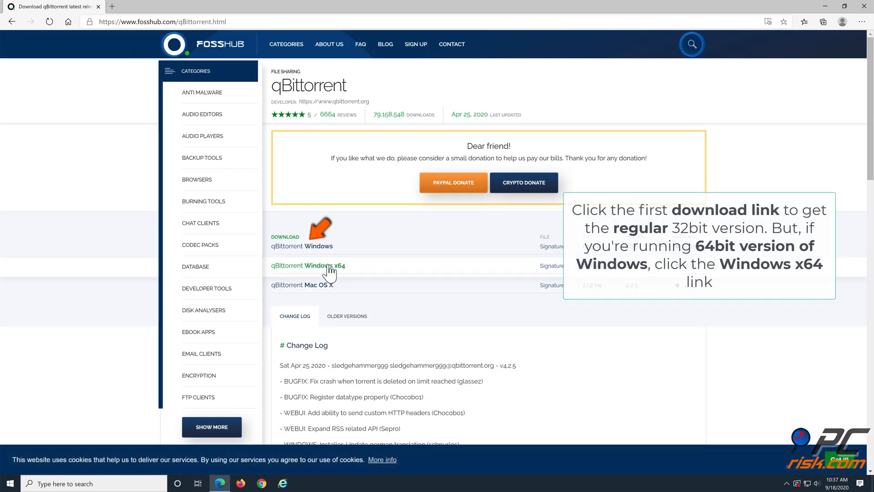
{"action": "mouse_move", "coordinate": [329, 265]}
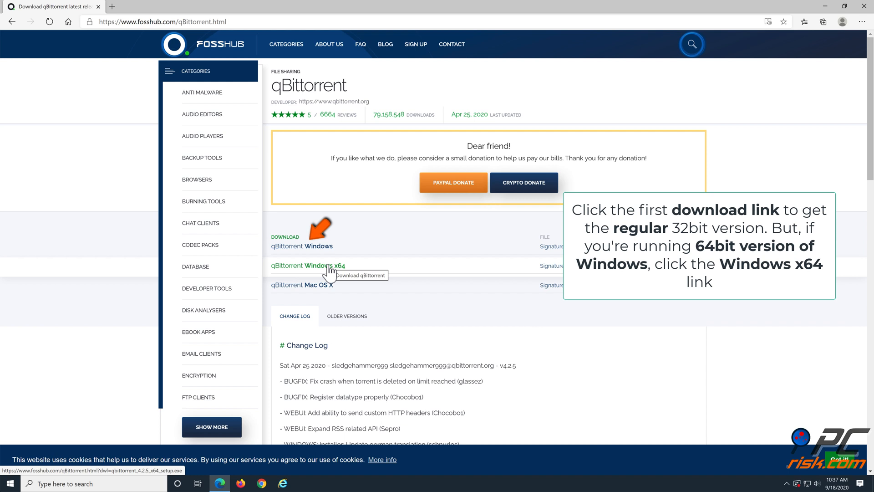
{"action": "mouse_move", "coordinate": [331, 273]}
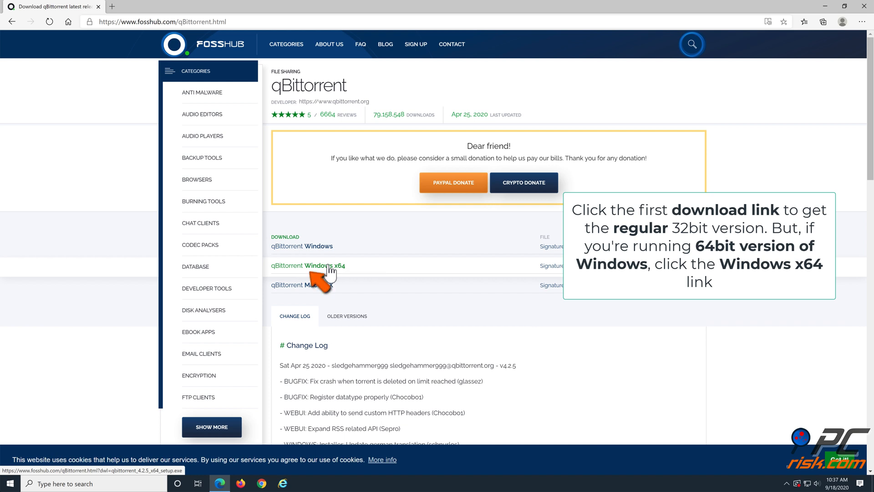
- Download the qBittorrent Windows x64 installer from FossHub and run the downloaded file
{"action": "left_click", "coordinate": [308, 265]}
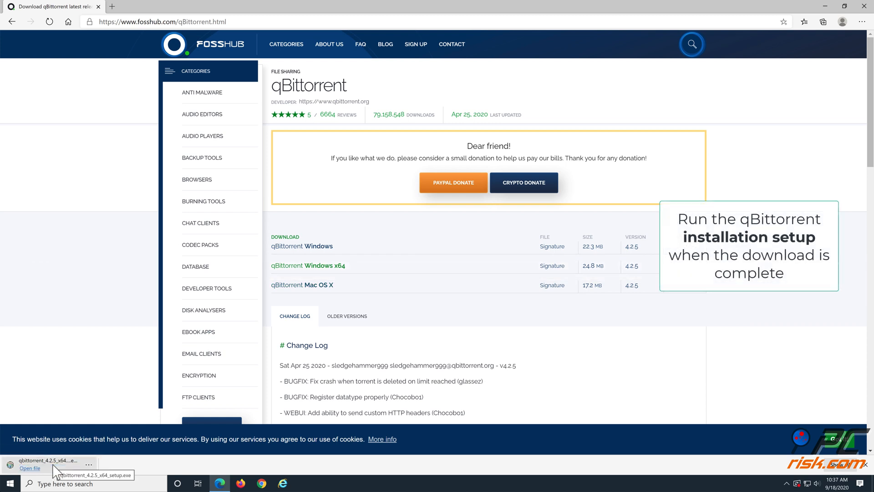
{"action": "mouse_move", "coordinate": [29, 474]}
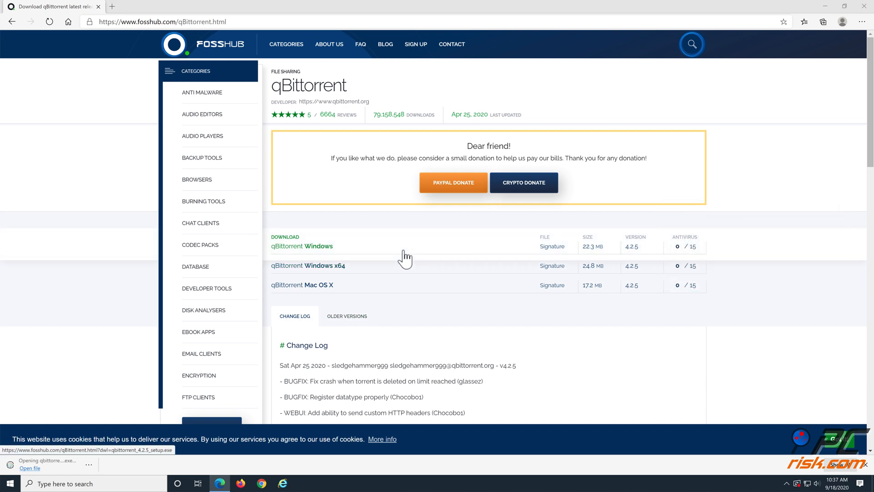
{"action": "left_click", "coordinate": [29, 468]}
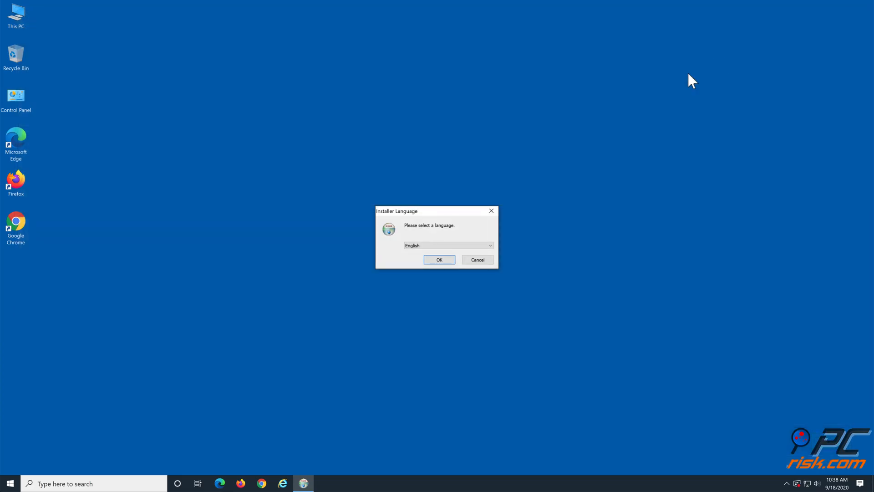
{"action": "mouse_move", "coordinate": [438, 259]}
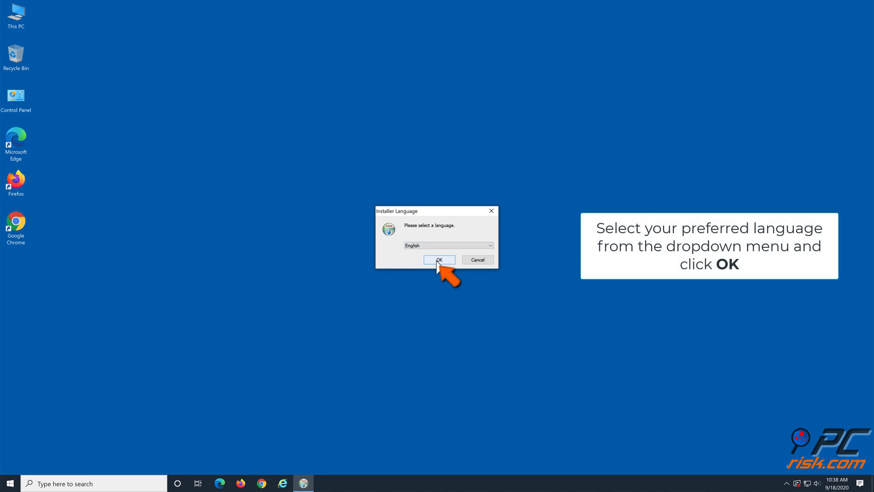
- Install qBittorrent 4.2.5 x64 in English, accepting the license and defaults, with Launch qBittorrent ticked
{"action": "left_click", "coordinate": [439, 259]}
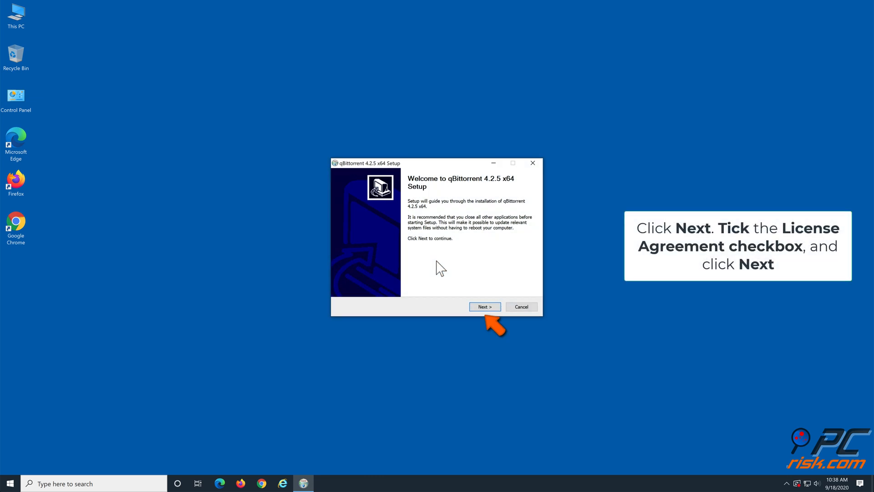
{"action": "left_click", "coordinate": [484, 307]}
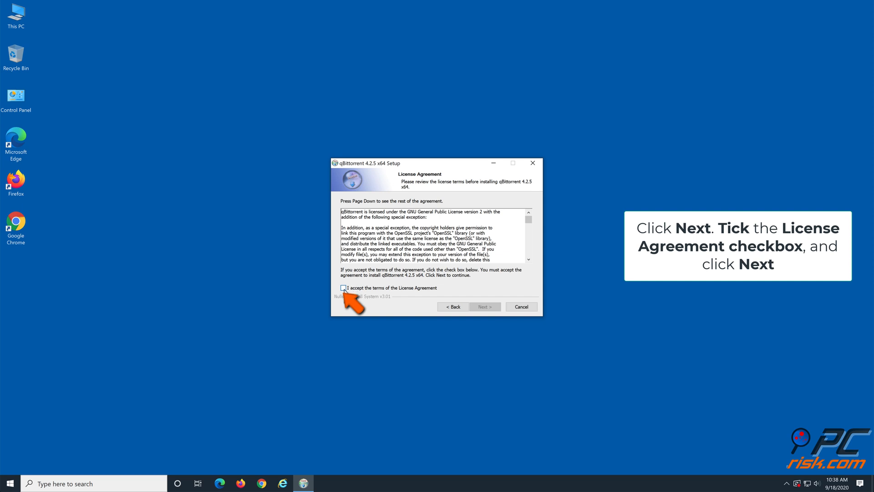
{"action": "left_click", "coordinate": [342, 288]}
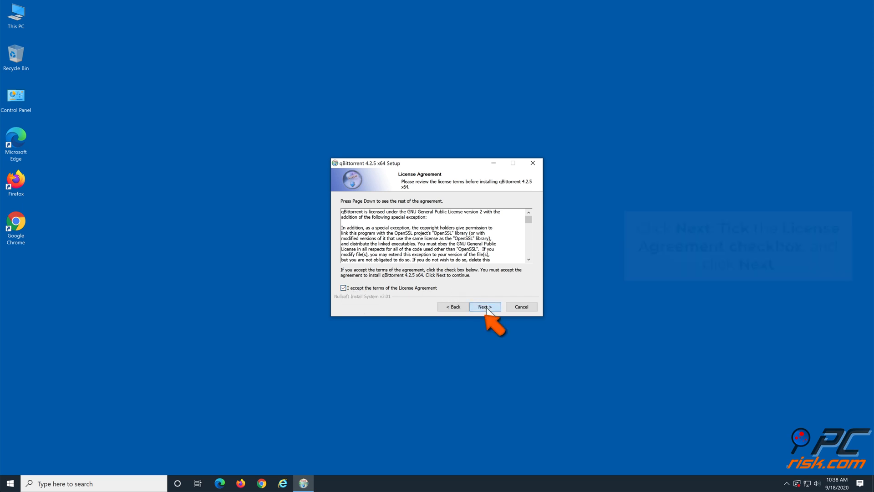
{"action": "left_click", "coordinate": [483, 306]}
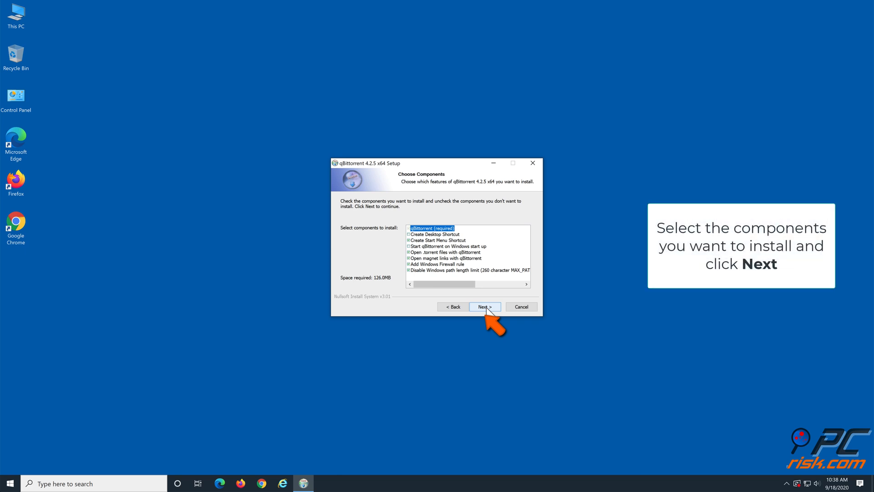
{"action": "left_click", "coordinate": [484, 306]}
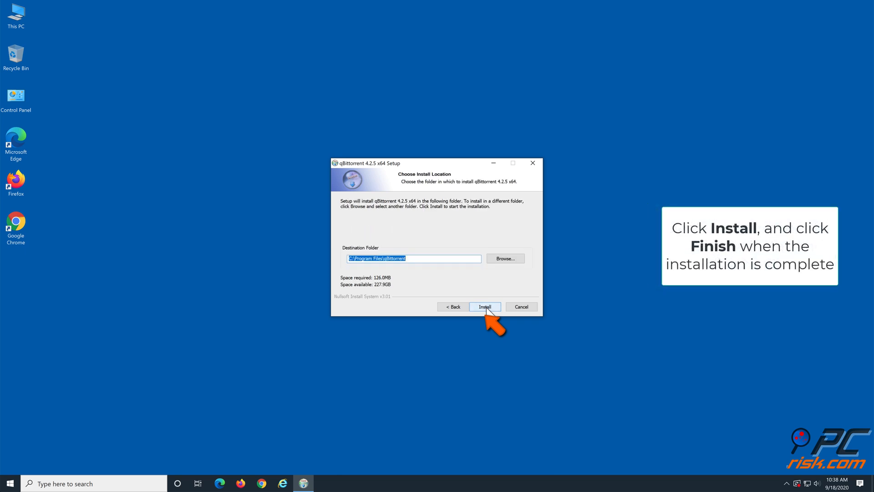
{"action": "left_click", "coordinate": [484, 306]}
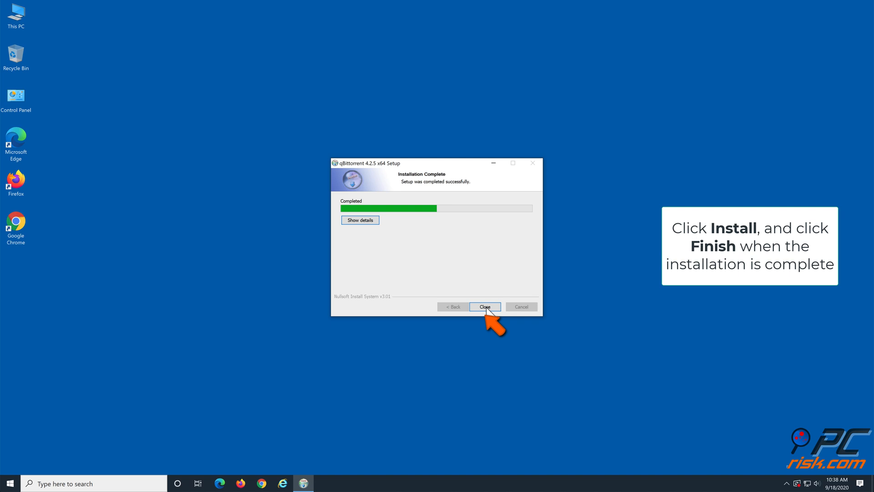
{"action": "left_click", "coordinate": [483, 306]}
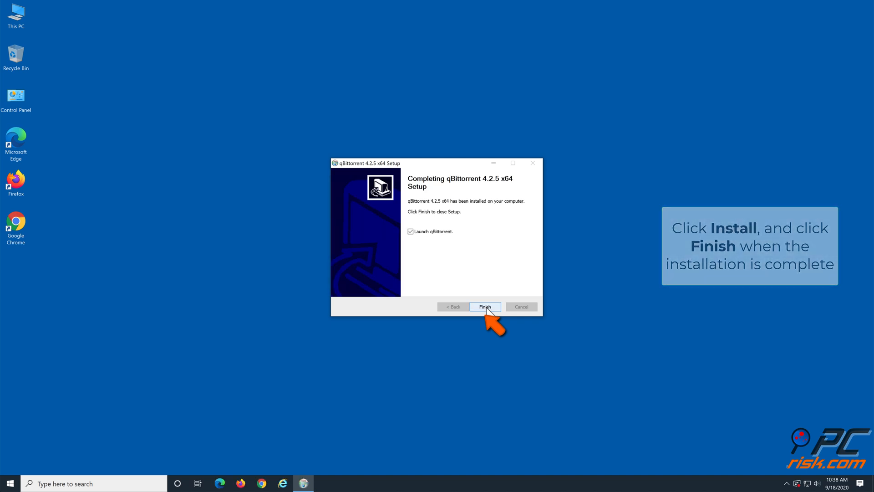
{"action": "left_click", "coordinate": [483, 306]}
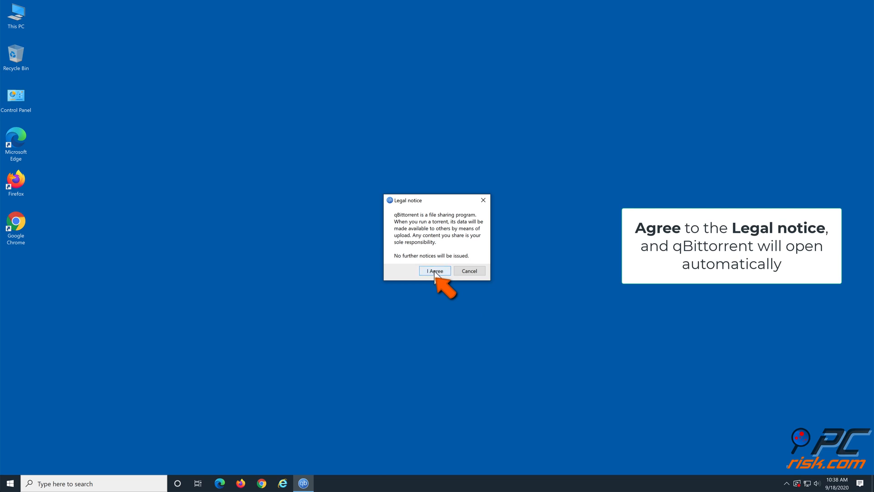
- Accept the legal notice, add American_Empire.avi from Downloads to start downloading, then close qBittorrent
{"action": "left_click", "coordinate": [434, 270]}
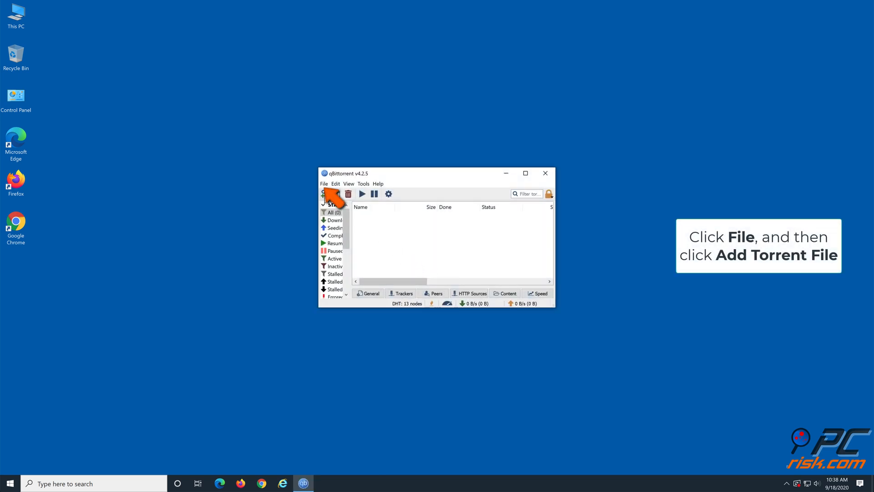
{"action": "left_click", "coordinate": [324, 183]}
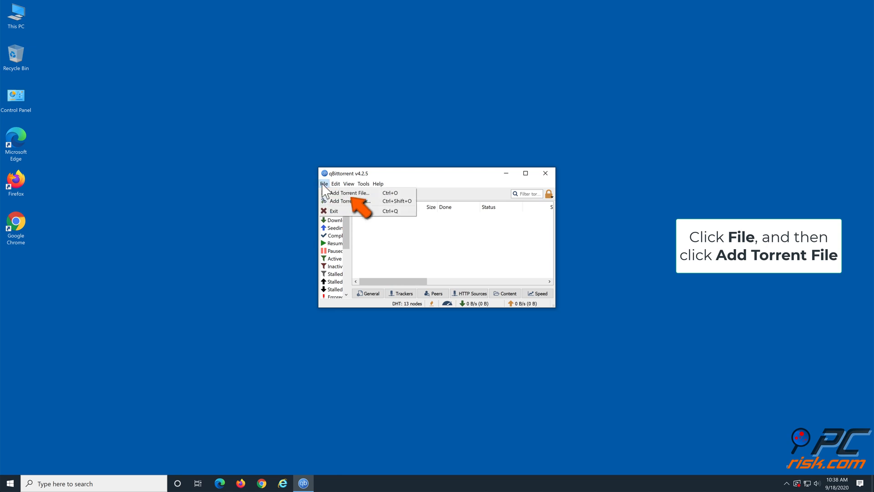
{"action": "mouse_move", "coordinate": [349, 192]}
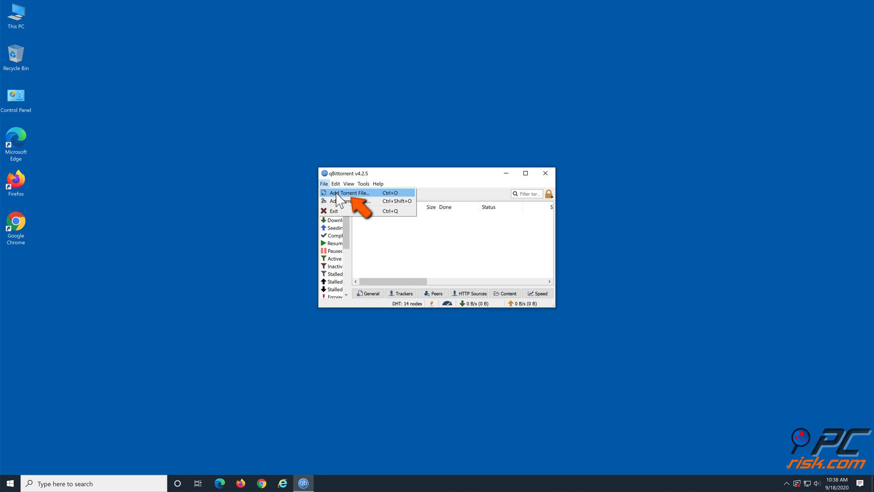
{"action": "left_click", "coordinate": [348, 192]}
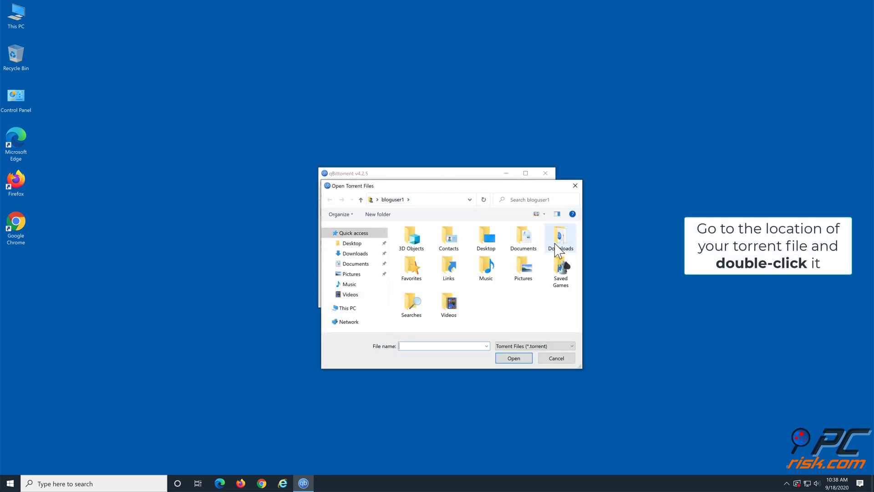
{"action": "double_click", "coordinate": [560, 236]}
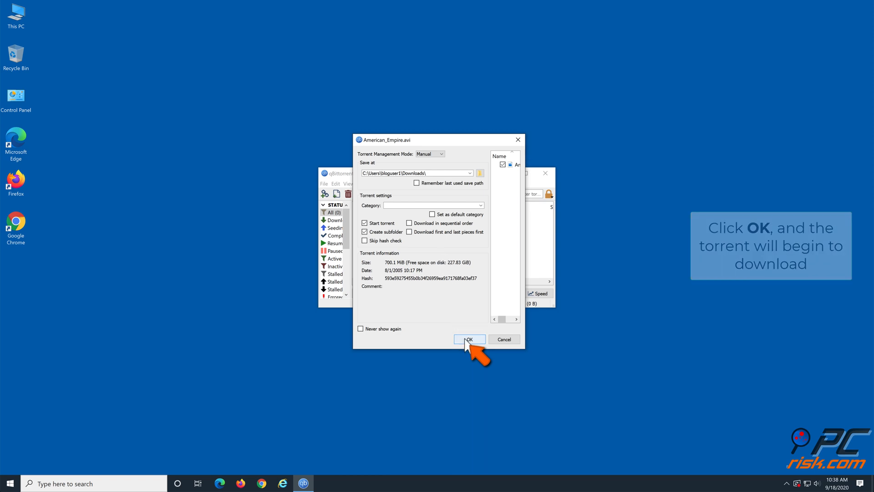
{"action": "left_click", "coordinate": [469, 339]}
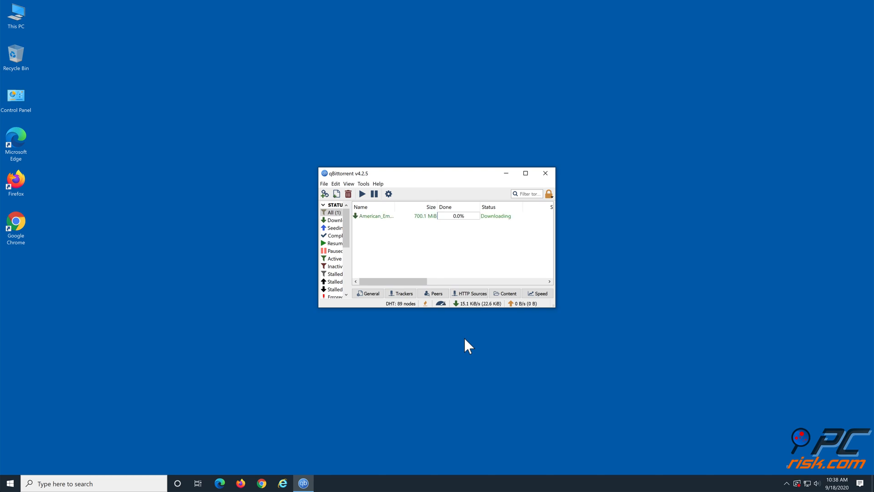
{"action": "left_click", "coordinate": [544, 173]}
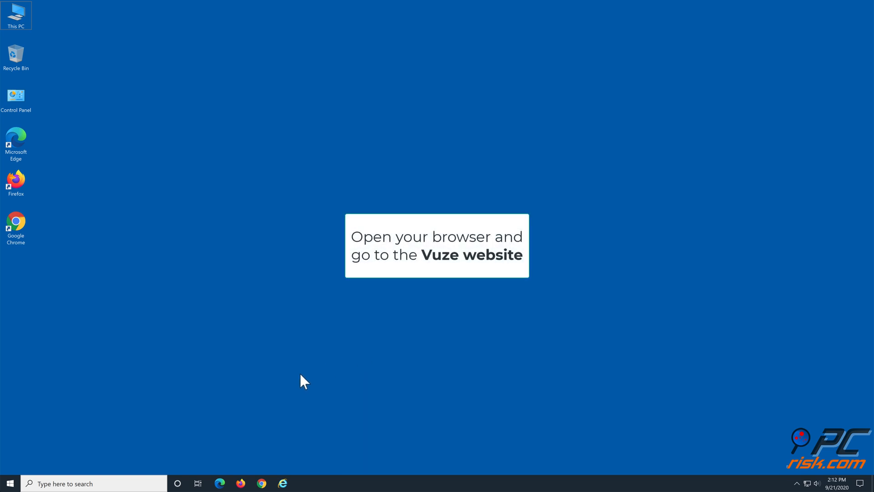
{"action": "left_click", "coordinate": [220, 483]}
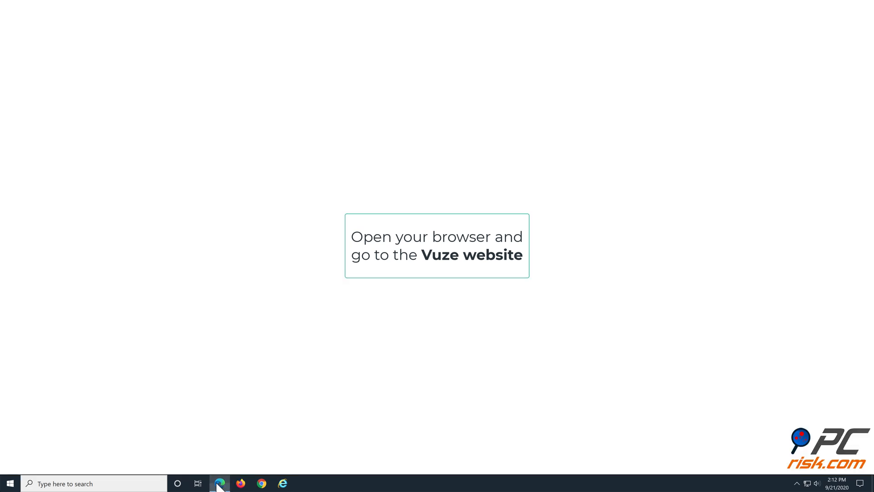
{"action": "left_click", "coordinate": [219, 482]}
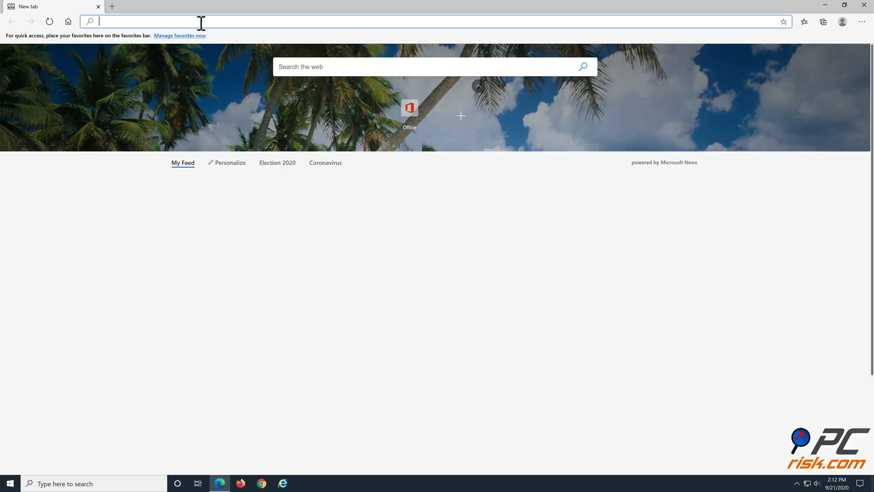
{"action": "type", "text": "www"}
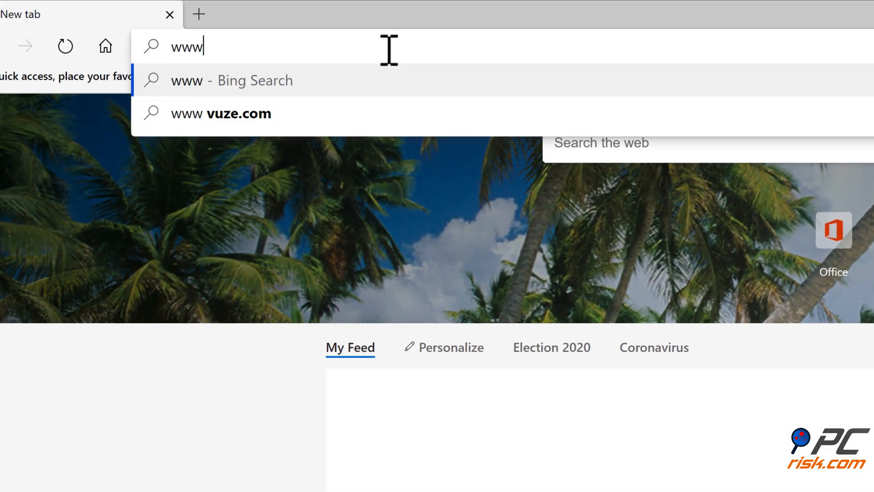
{"action": "type", "text": ".v"}
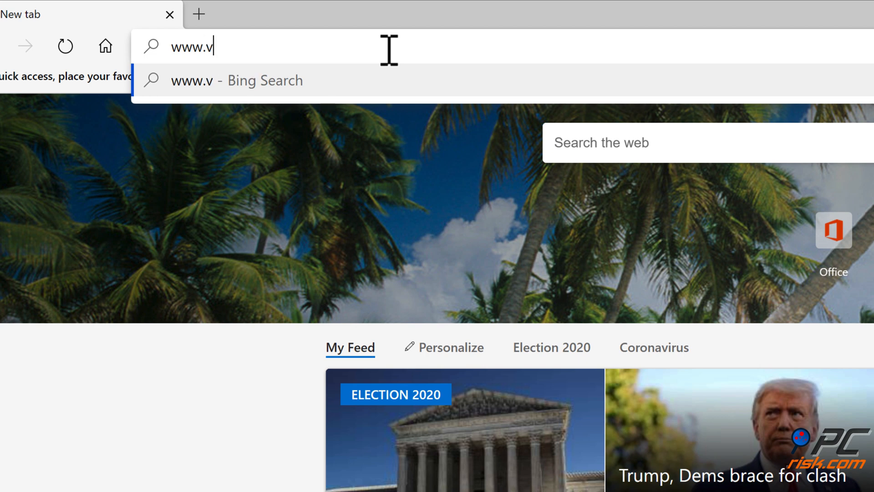
{"action": "type", "text": "uze.com"}
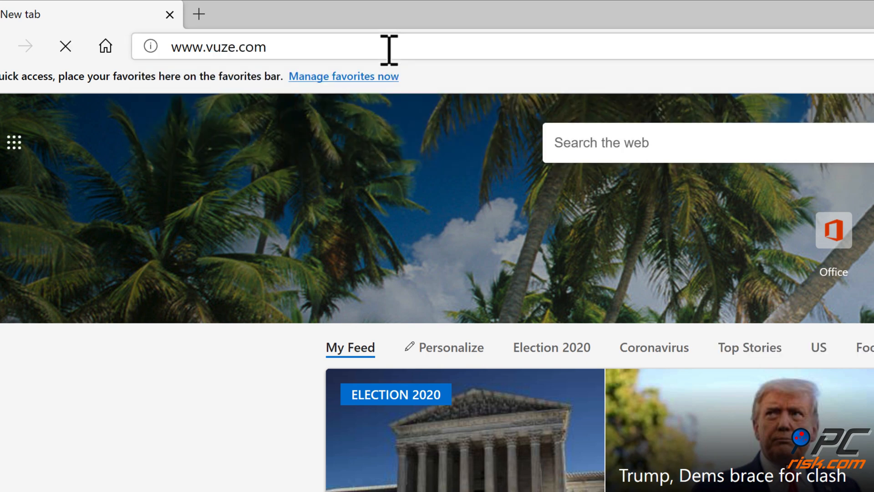
{"action": "key", "text": "Return"}
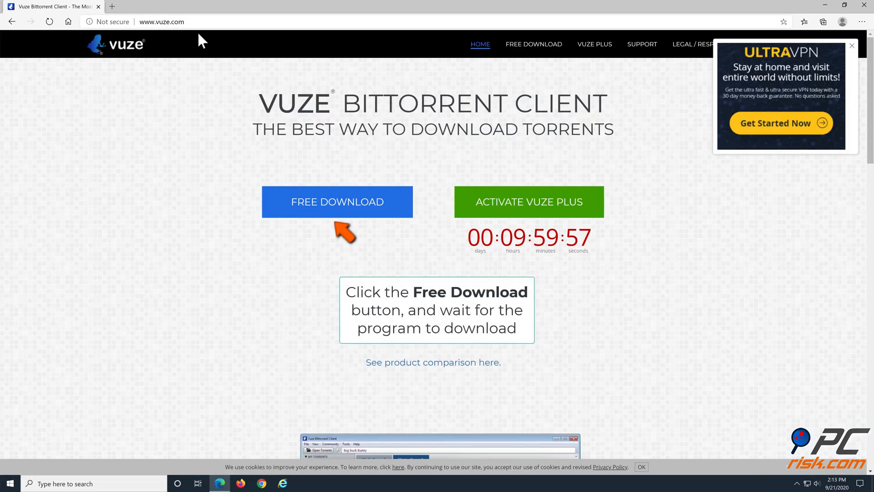
{"action": "mouse_move", "coordinate": [337, 201]}
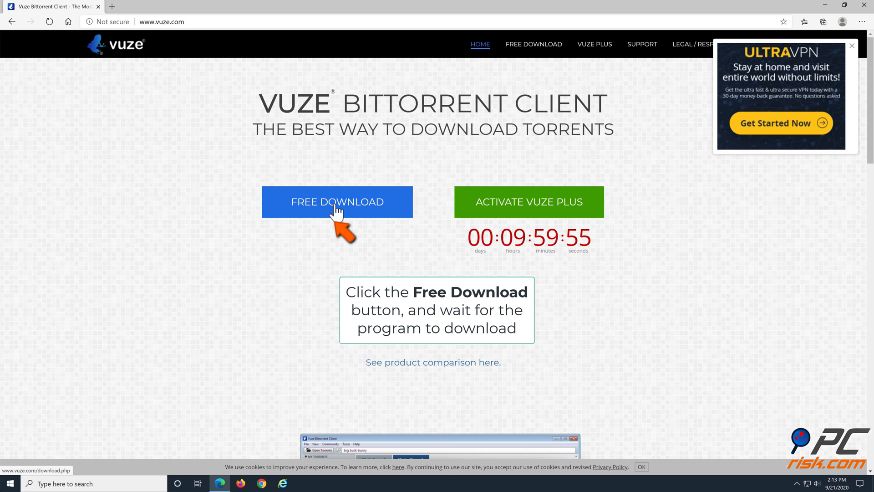
- Start the free Vuze client download from the homepage's FREE DOWNLOAD button
{"action": "left_click", "coordinate": [337, 202]}
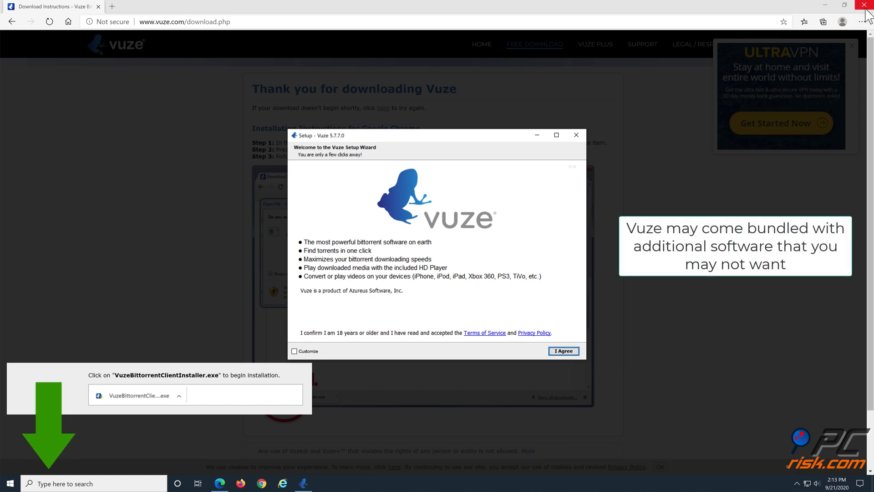
- Close Edge and install Vuze with Customize ticked, default options, declining the Avast antivirus offer
{"action": "left_click", "coordinate": [868, 6]}
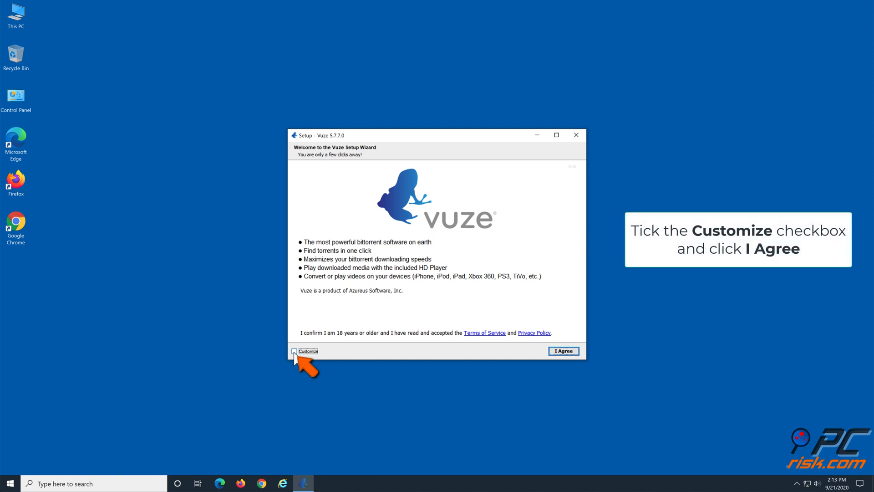
{"action": "left_click", "coordinate": [294, 350]}
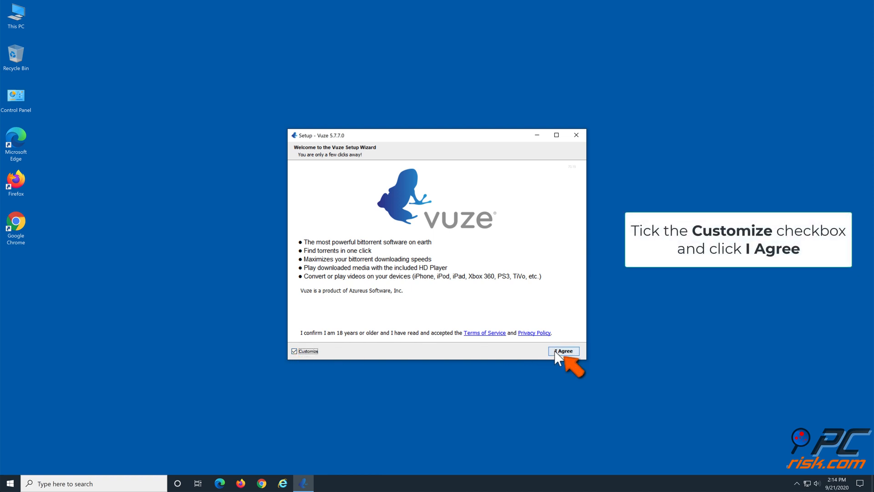
{"action": "left_click", "coordinate": [562, 351]}
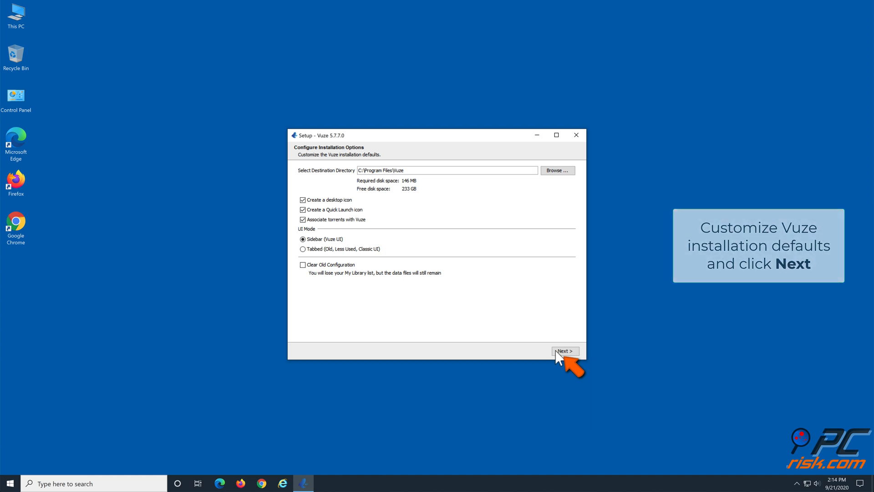
{"action": "left_click", "coordinate": [564, 350]}
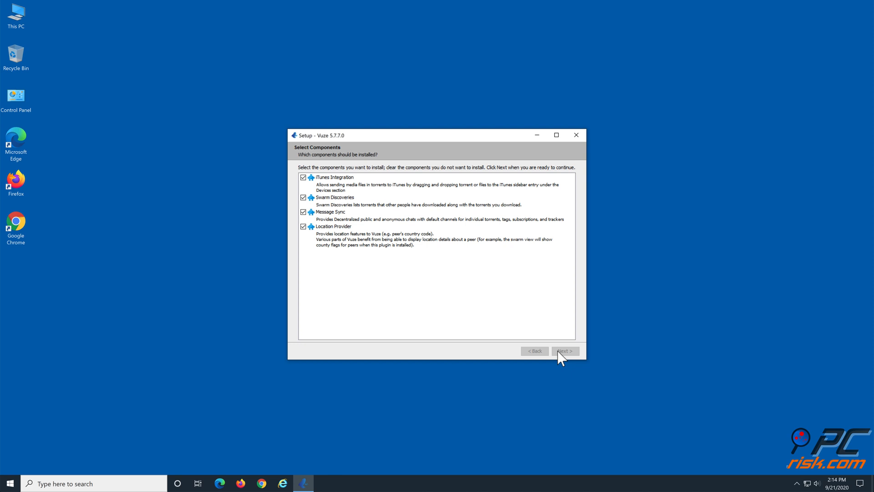
{"action": "left_click", "coordinate": [564, 351]}
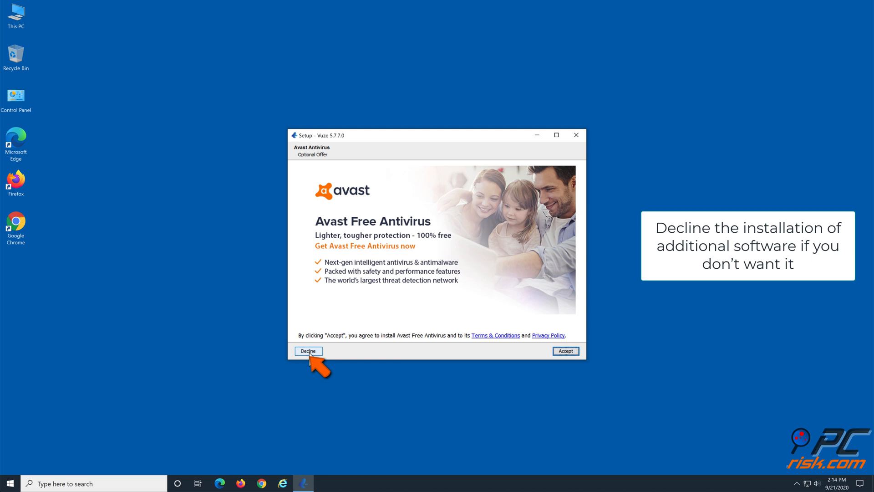
{"action": "left_click", "coordinate": [307, 350]}
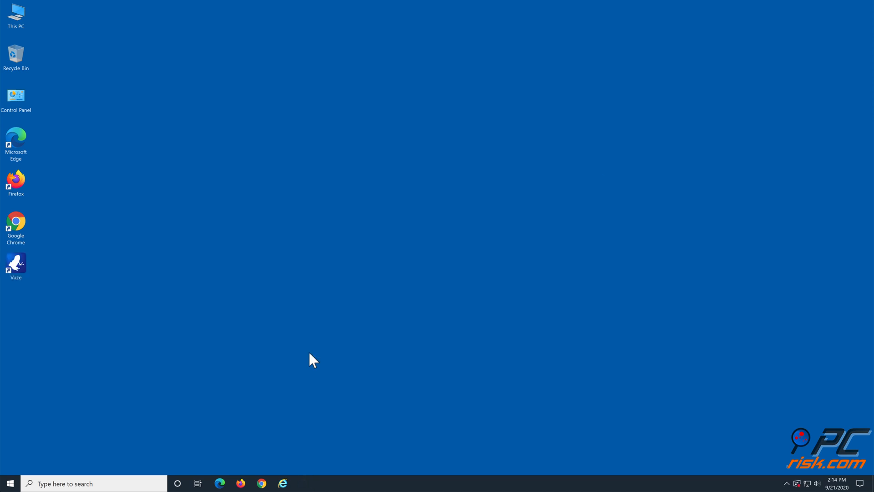
- Launch Vuze from the desktop and browse for a torrent file via File > Open > Torrent File
{"action": "double_click", "coordinate": [15, 262]}
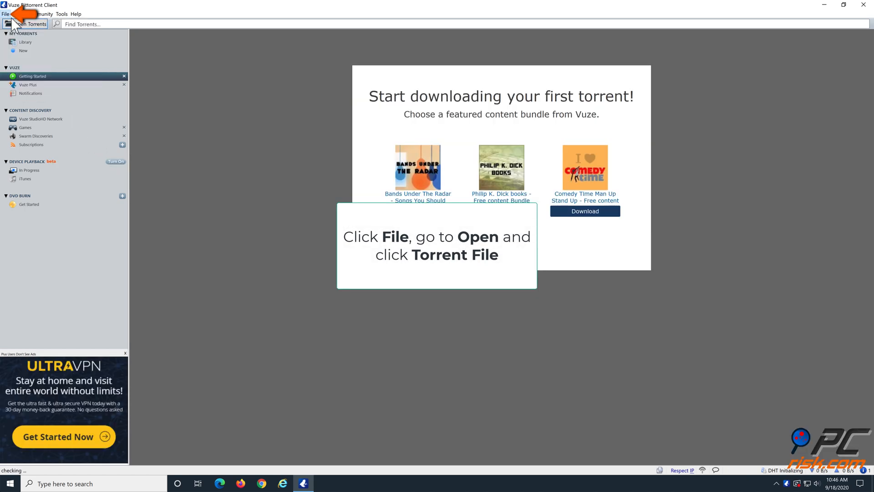
{"action": "left_click", "coordinate": [5, 14]}
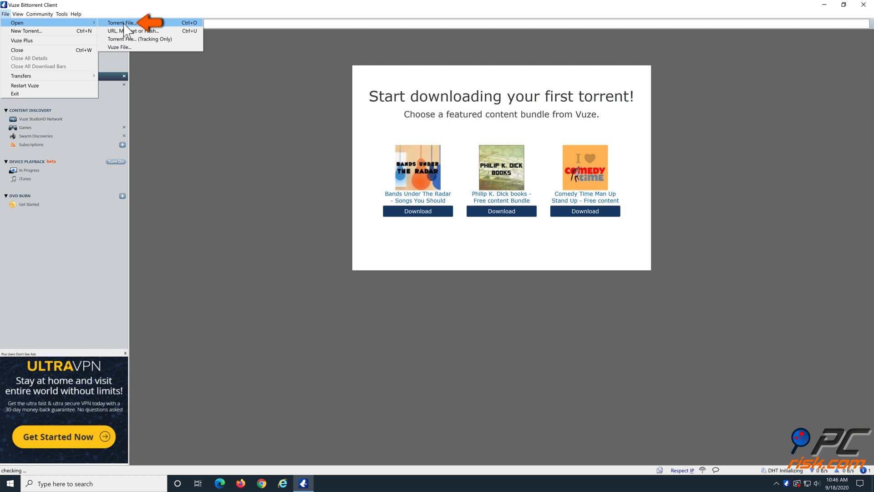
{"action": "left_click", "coordinate": [120, 22]}
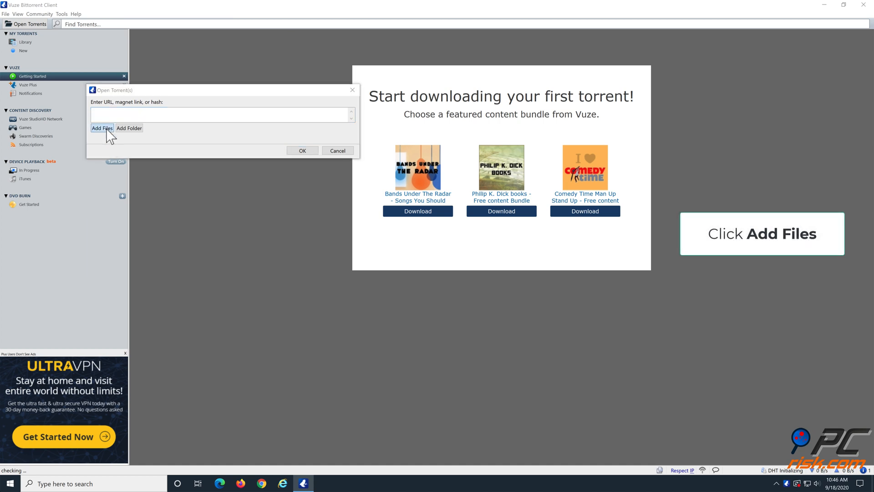
{"action": "left_click", "coordinate": [102, 127]}
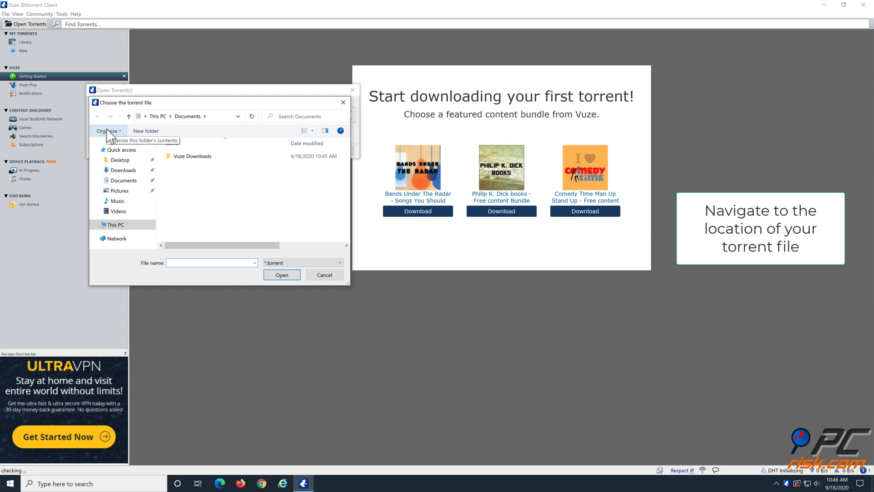
{"action": "left_click", "coordinate": [123, 170]}
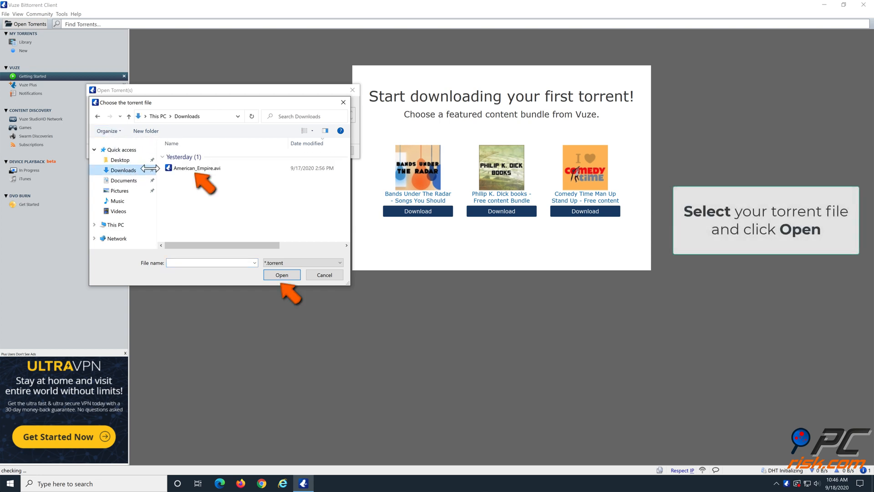
- Add American_Empire.avi from Downloads to start downloading and show the Downloading list
{"action": "left_click", "coordinate": [197, 168]}
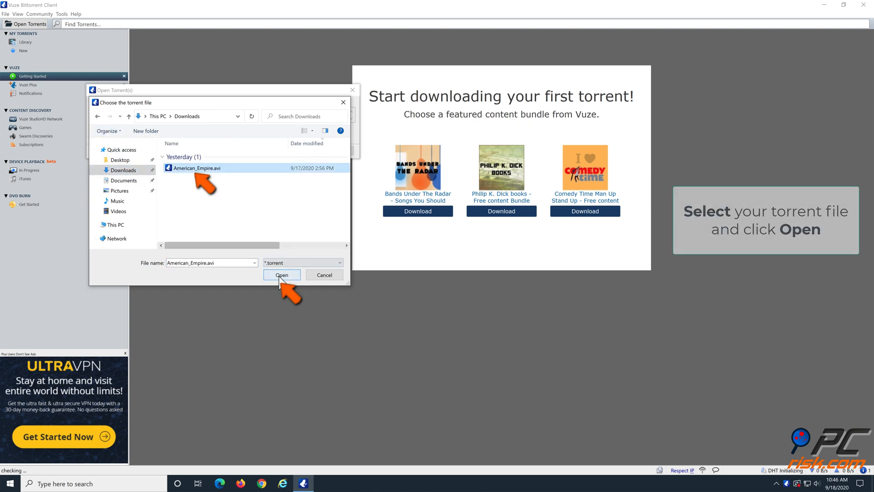
{"action": "left_click", "coordinate": [281, 274]}
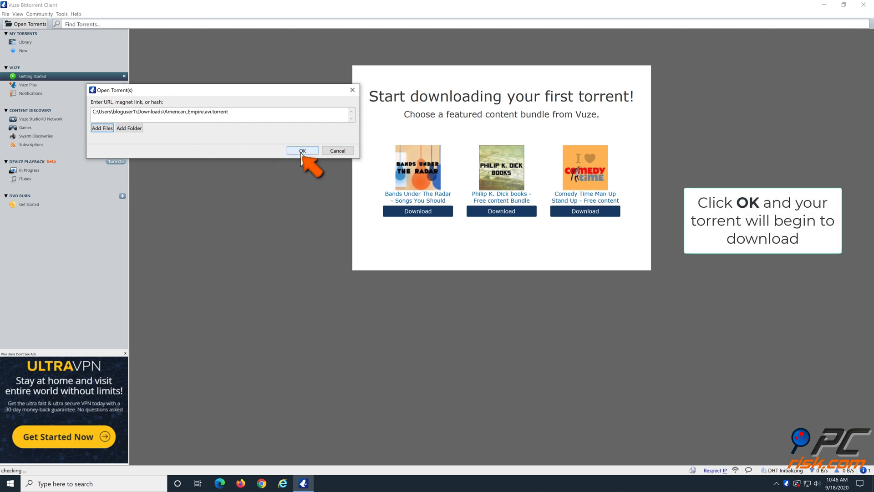
{"action": "left_click", "coordinate": [301, 150]}
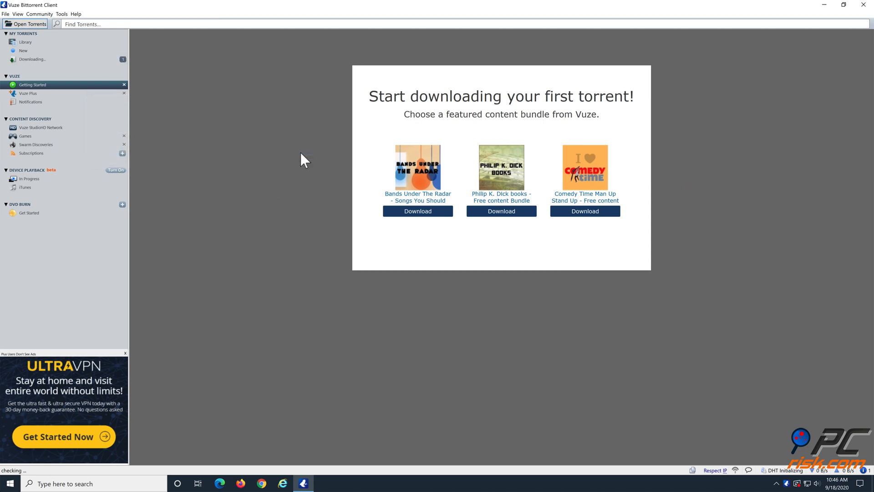
{"action": "left_click", "coordinate": [33, 59]}
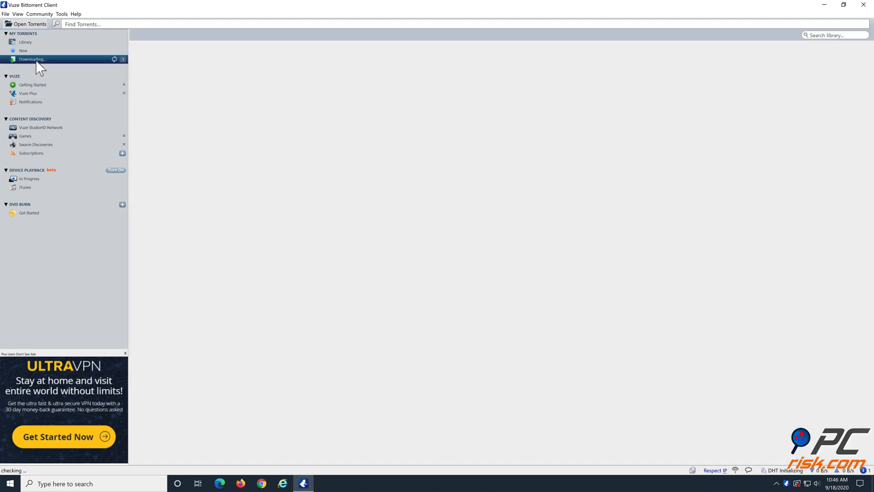
- Review the Downloading view in Vuze before closing the client
{"action": "left_click", "coordinate": [32, 59]}
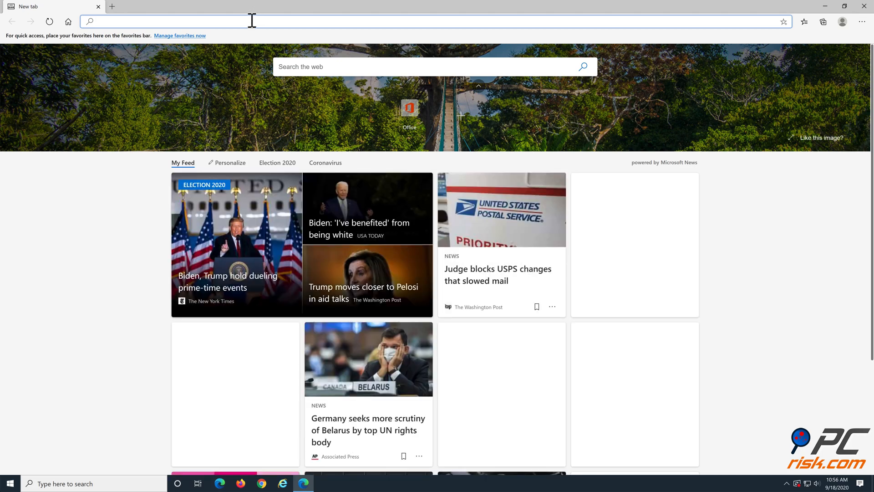
{"action": "type", "text": "www"}
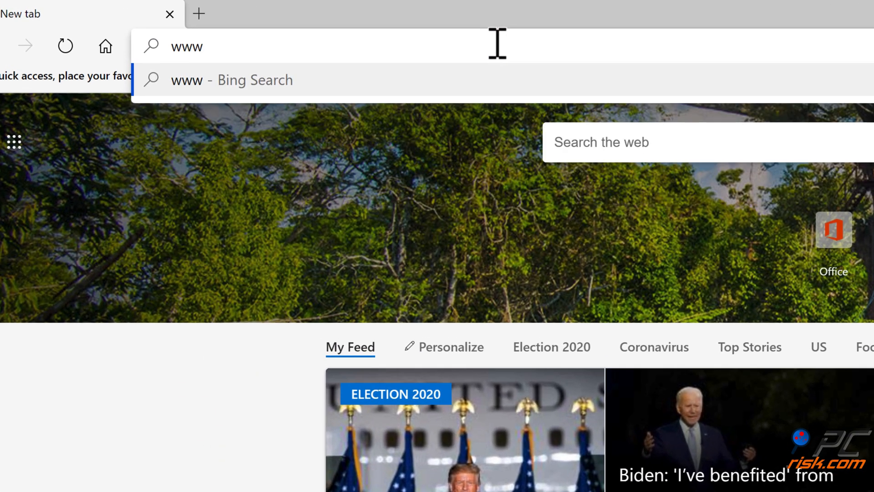
{"action": "type", "text": ".del"}
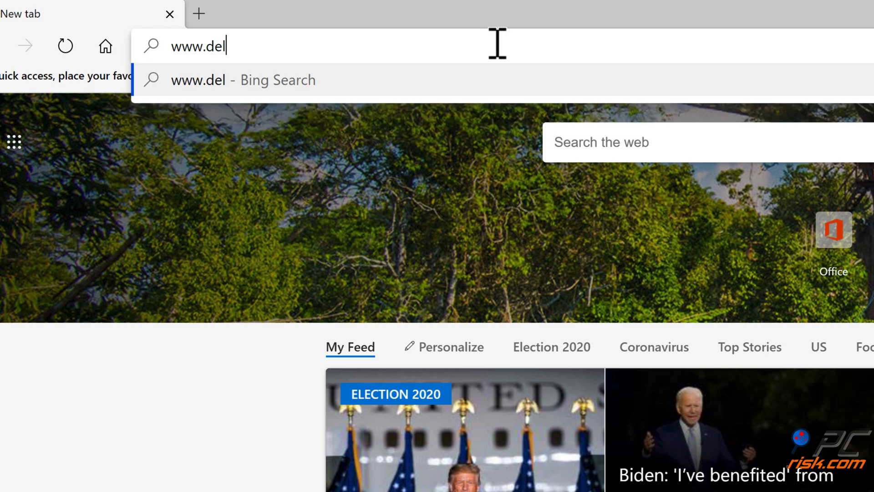
{"action": "type", "text": "uge-tor"}
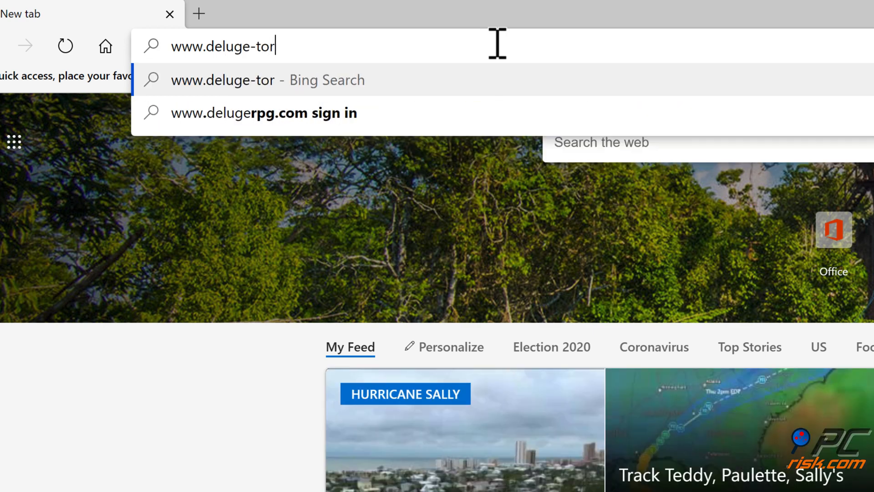
{"action": "type", "text": "rent.org"}
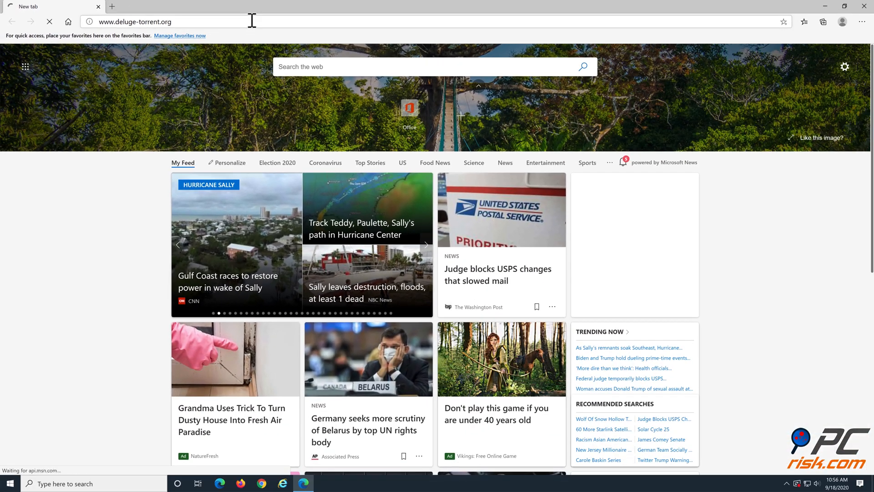
{"action": "key", "text": "Return"}
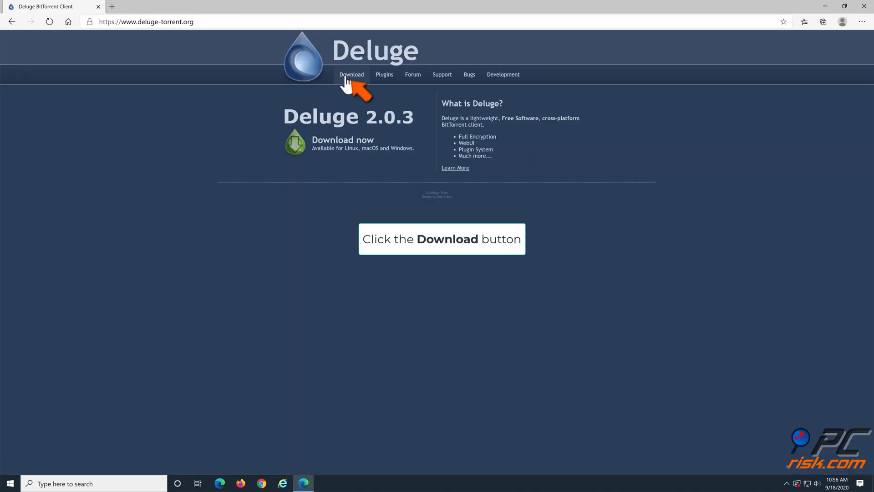
- Download deluge-1.3.15-win32-py2.7.exe from the Windows XP/Vista/7-10 files and run it
{"action": "left_click", "coordinate": [352, 74]}
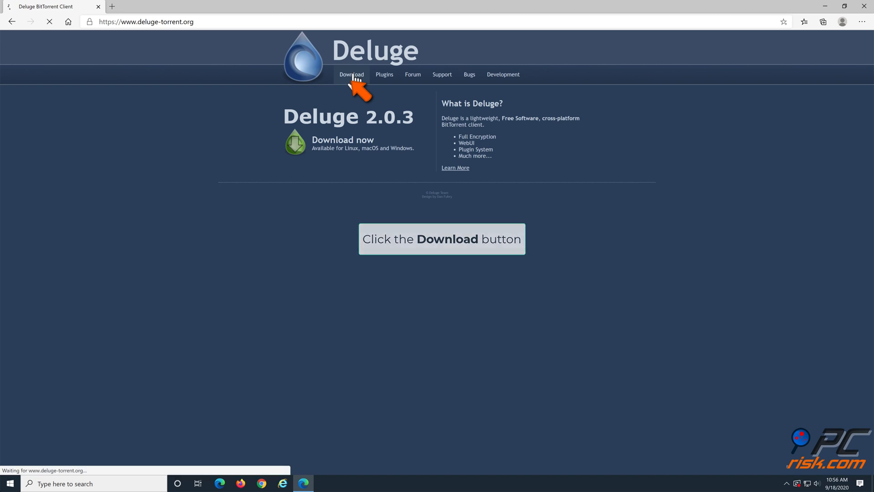
{"action": "left_click", "coordinate": [352, 74]}
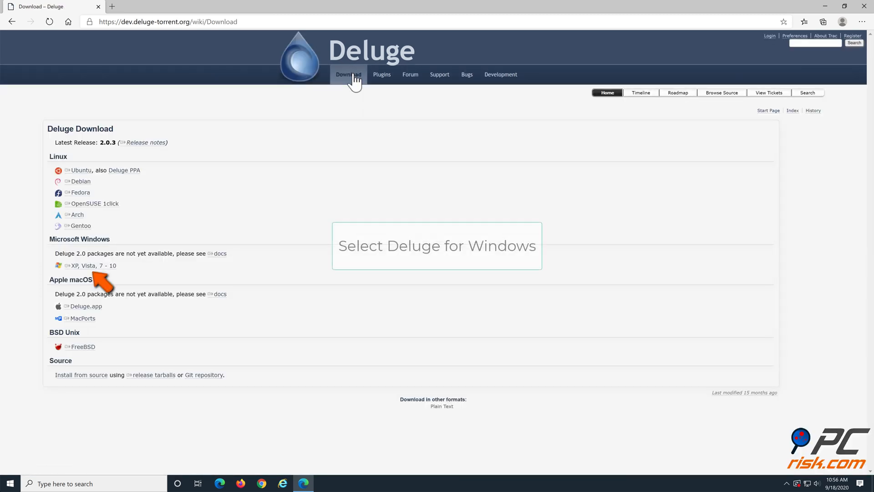
{"action": "mouse_move", "coordinate": [103, 267]}
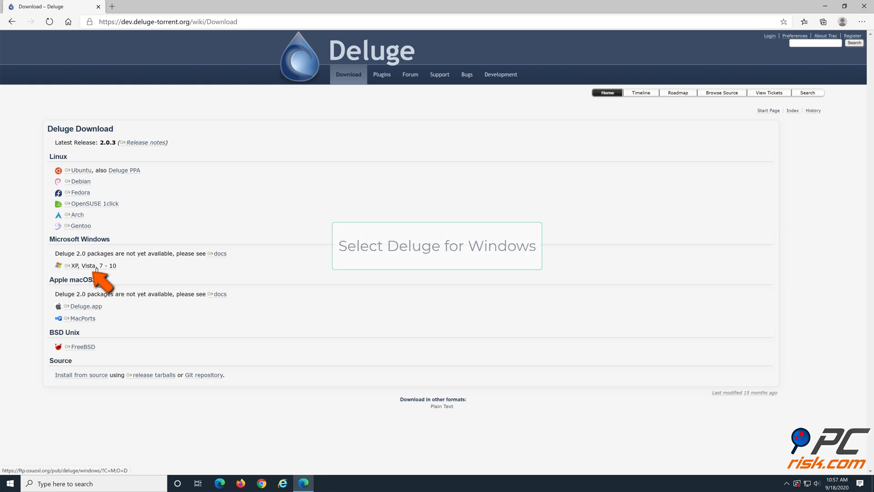
{"action": "left_click", "coordinate": [93, 265]}
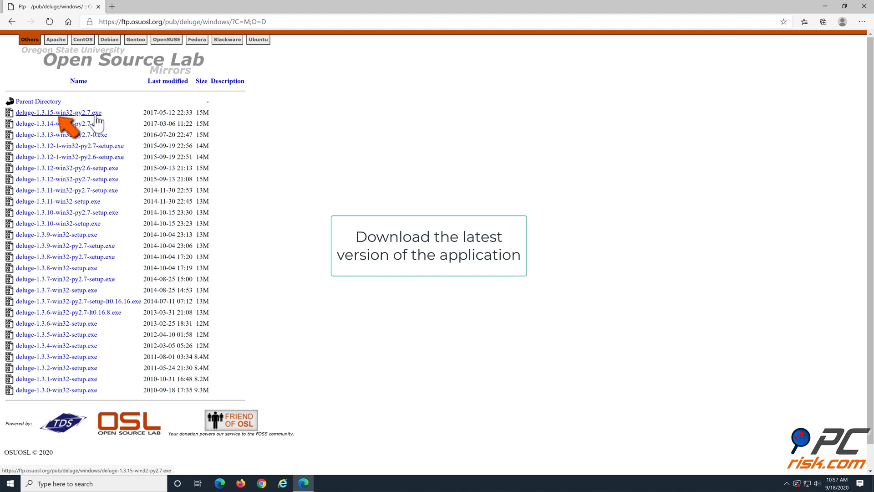
{"action": "left_click", "coordinate": [54, 112]}
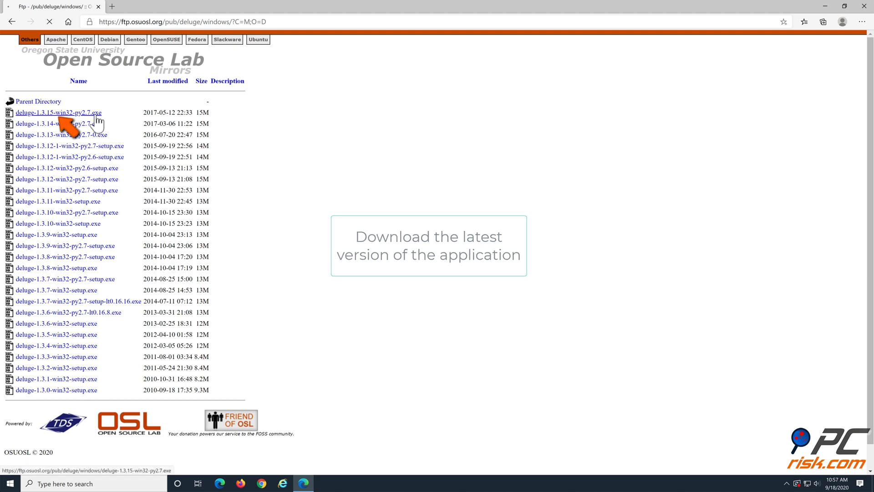
{"action": "left_click", "coordinate": [53, 112]}
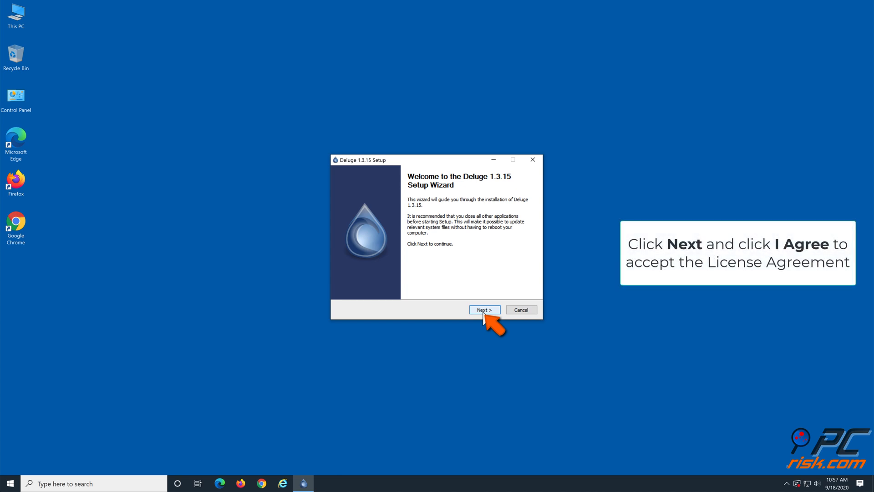
- Accept the license, keep default components and folder, install, and create a desktop shortcut
{"action": "left_click", "coordinate": [482, 309]}
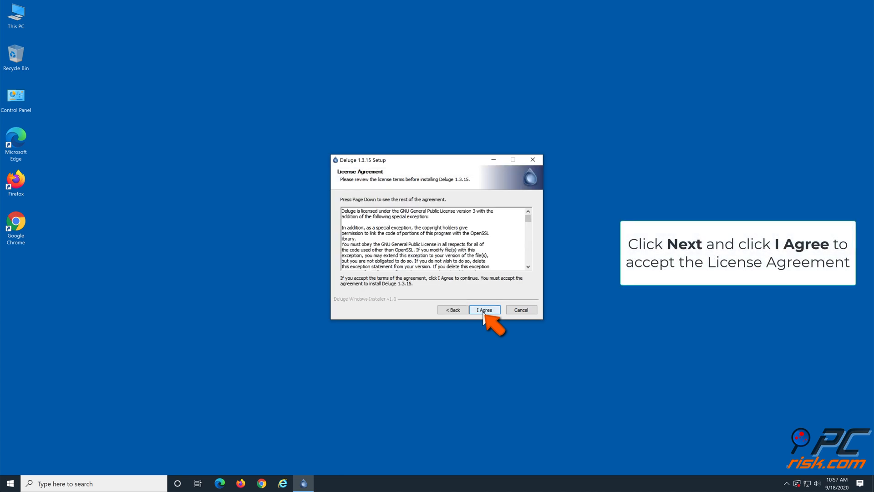
{"action": "left_click", "coordinate": [484, 309]}
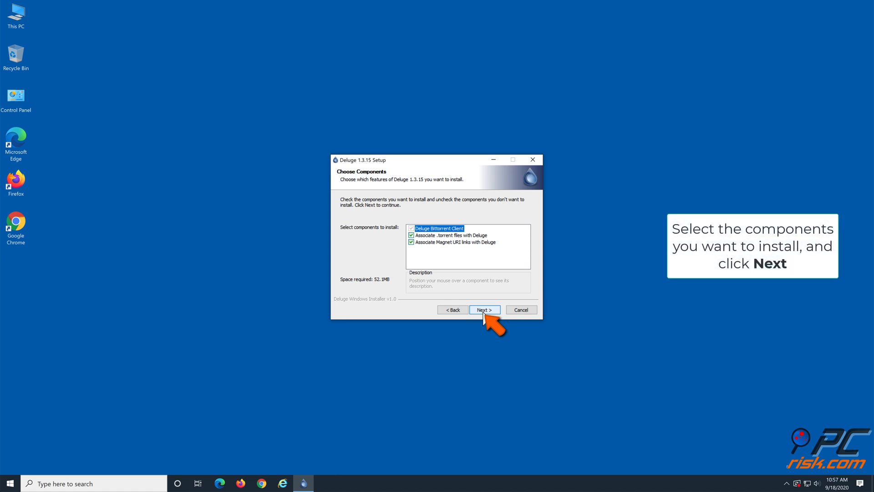
{"action": "left_click", "coordinate": [483, 309]}
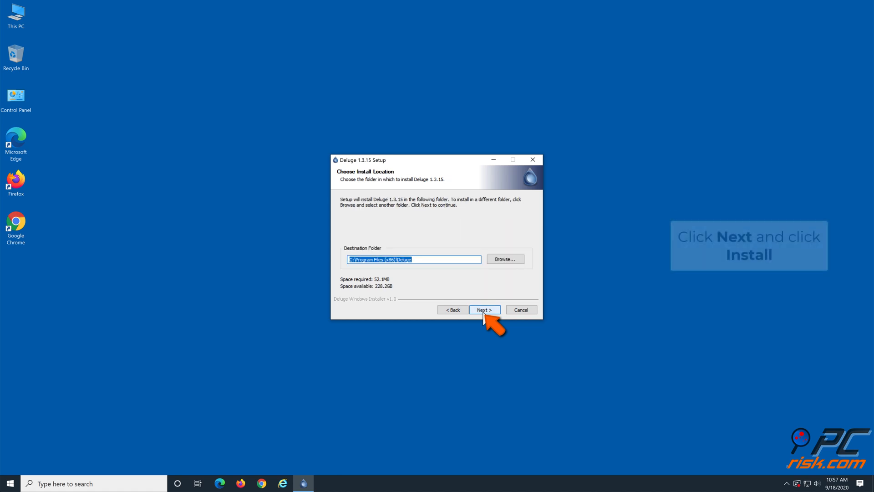
{"action": "left_click", "coordinate": [483, 310]}
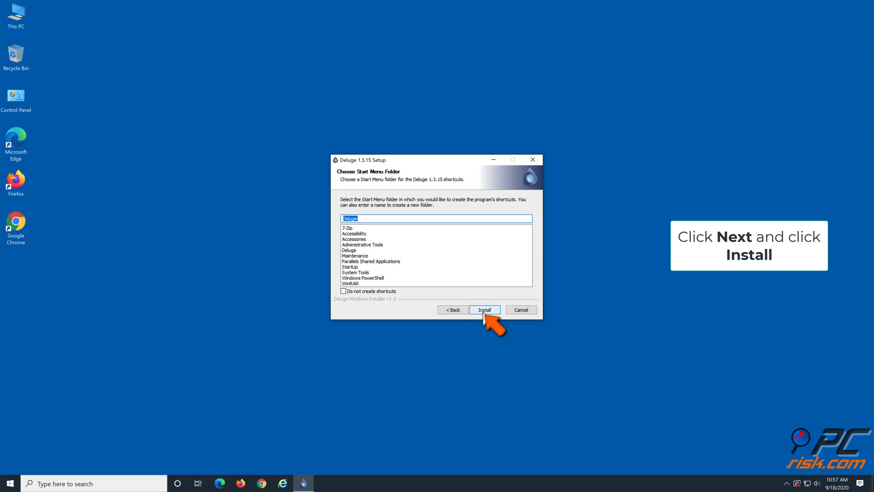
{"action": "left_click", "coordinate": [483, 310]}
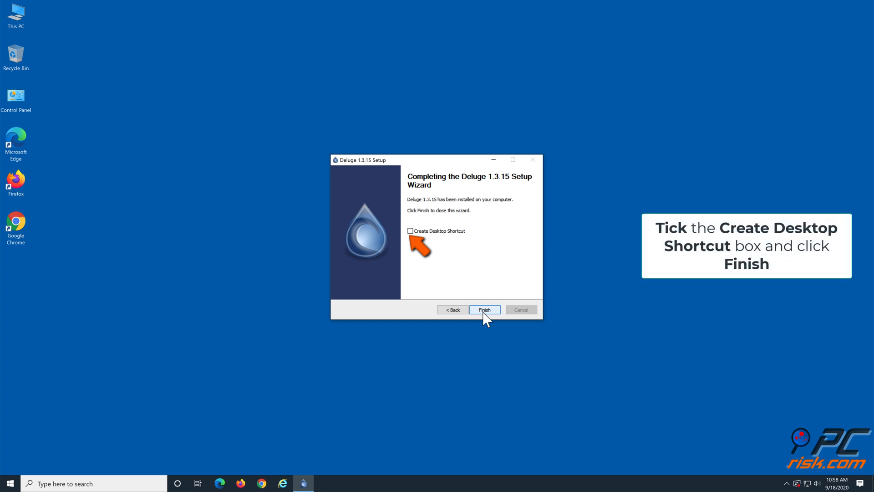
{"action": "left_click", "coordinate": [410, 230]}
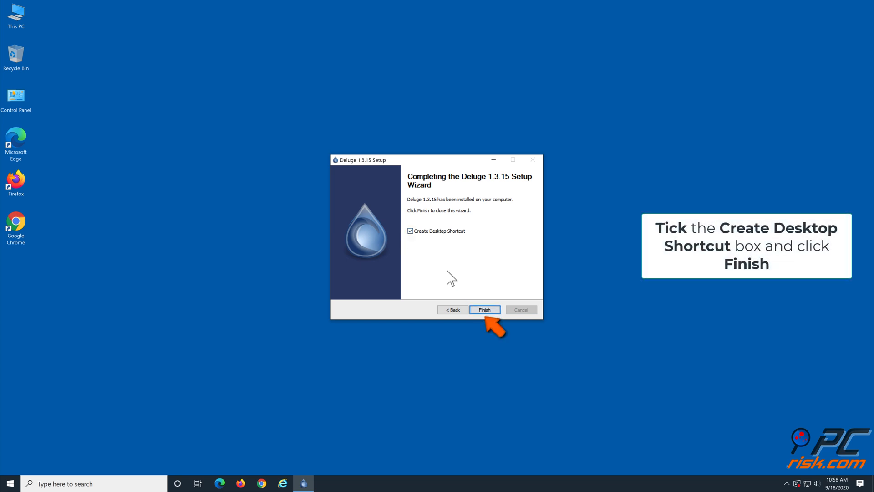
{"action": "left_click", "coordinate": [484, 310]}
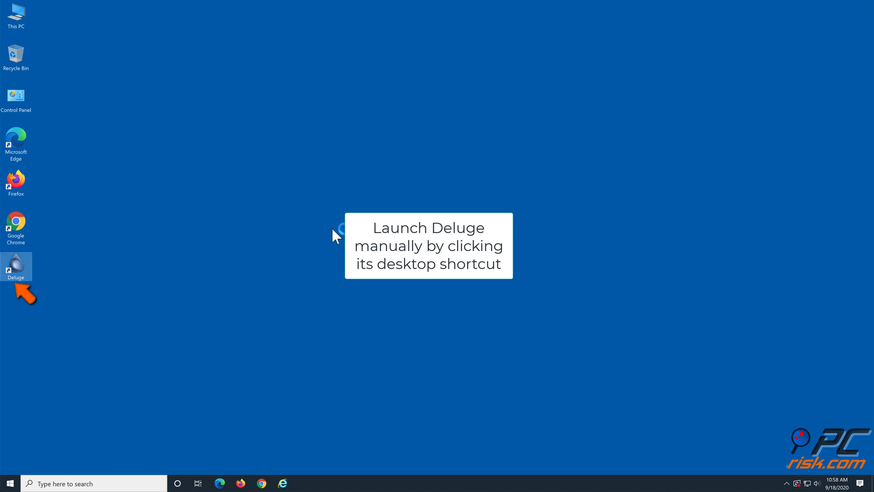
- Launch Deluge from its desktop shortcut and allow it through the Windows firewall
{"action": "double_click", "coordinate": [16, 266]}
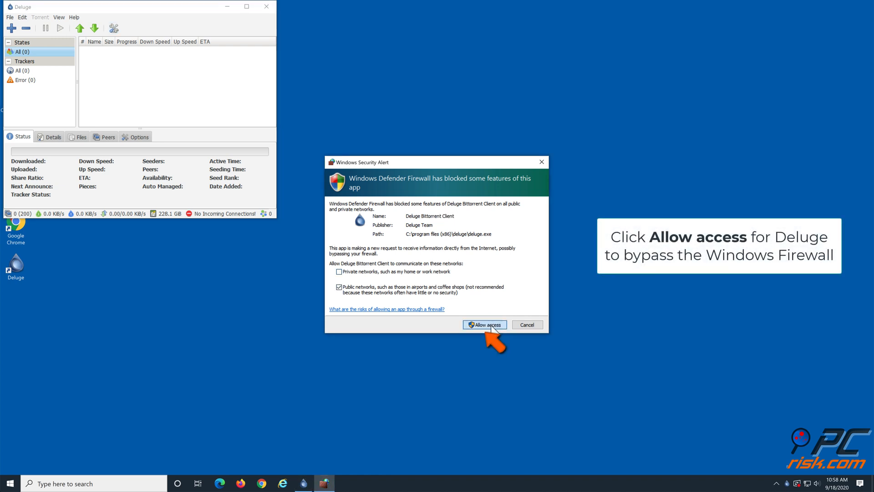
{"action": "left_click", "coordinate": [483, 324]}
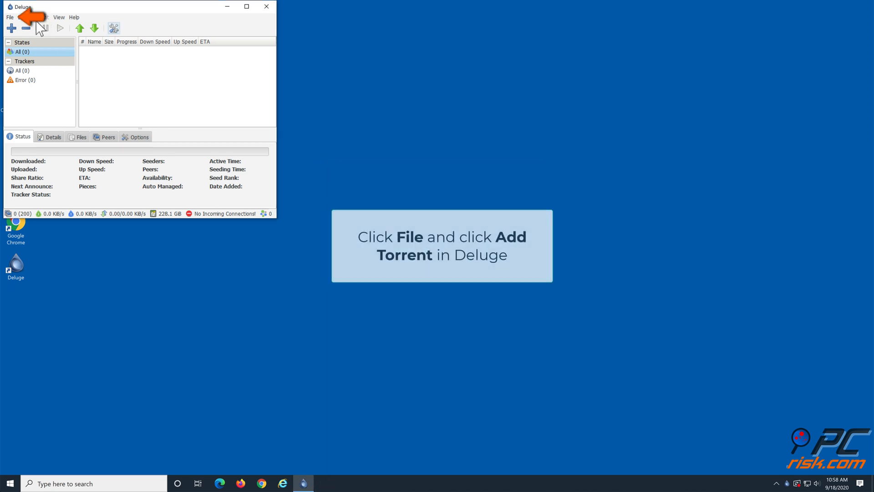
- Add Torrent from file, browsing to home > Downloads and choosing American_Empire.avi.torrent
{"action": "left_click", "coordinate": [9, 17]}
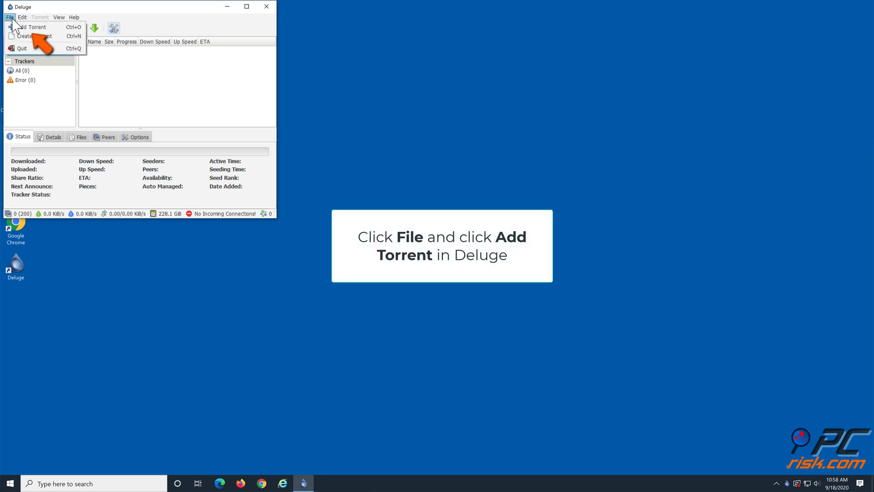
{"action": "mouse_move", "coordinate": [32, 27]}
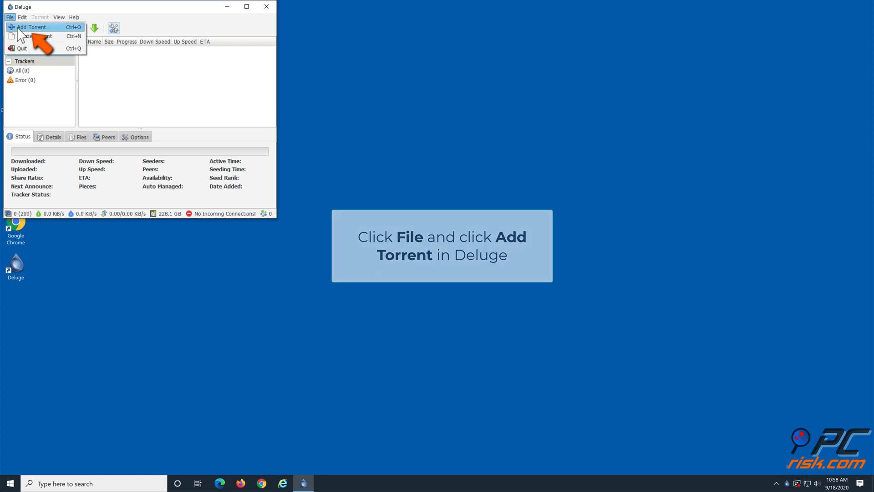
{"action": "left_click", "coordinate": [31, 27]}
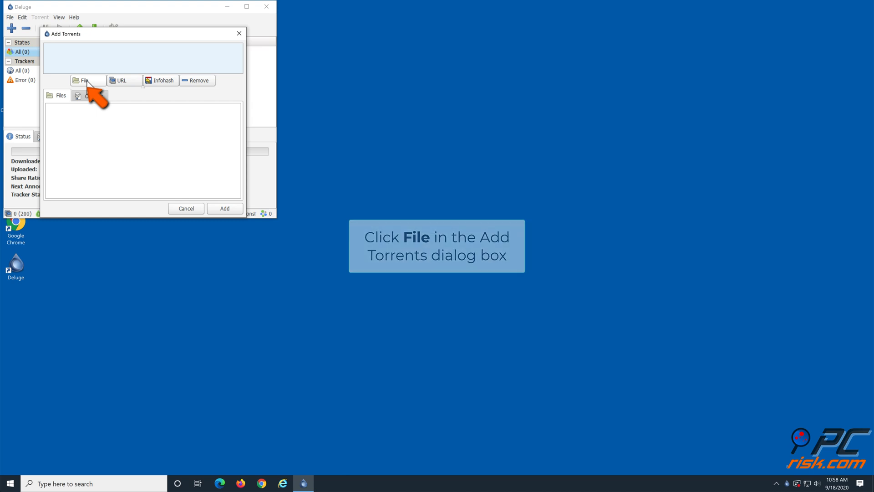
{"action": "left_click", "coordinate": [87, 80]}
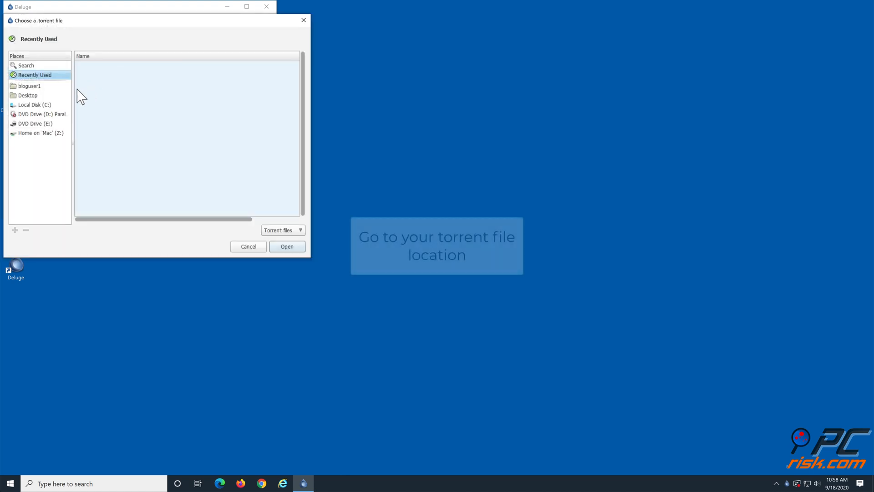
{"action": "left_click", "coordinate": [30, 86]}
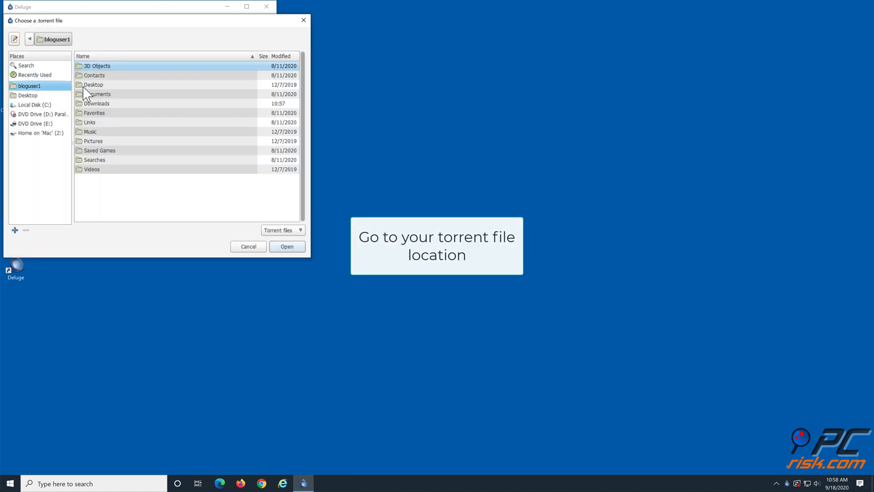
{"action": "double_click", "coordinate": [96, 103]}
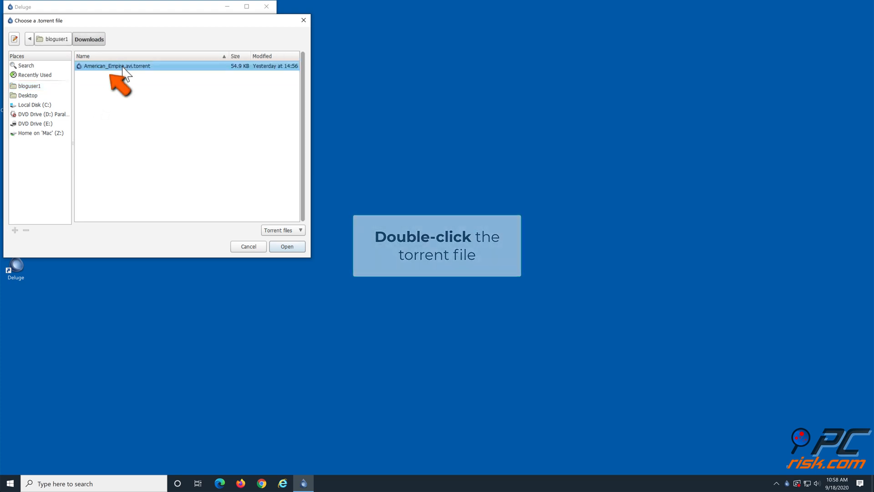
{"action": "double_click", "coordinate": [117, 66]}
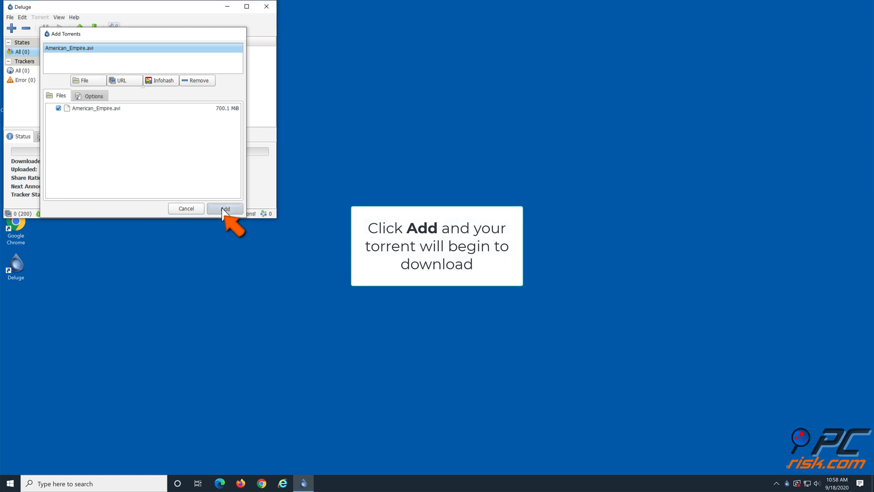
- Add American_Empire.avi so it starts downloading, then close Deluge
{"action": "left_click", "coordinate": [224, 208]}
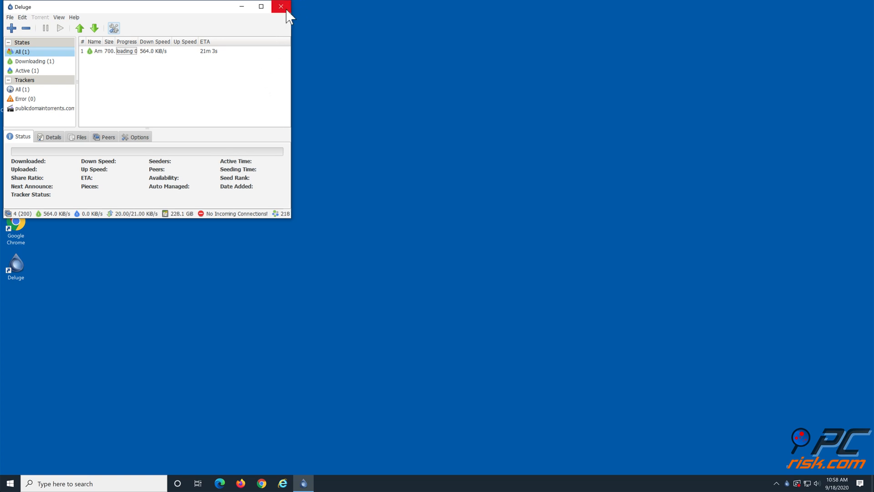
{"action": "left_click", "coordinate": [281, 7]}
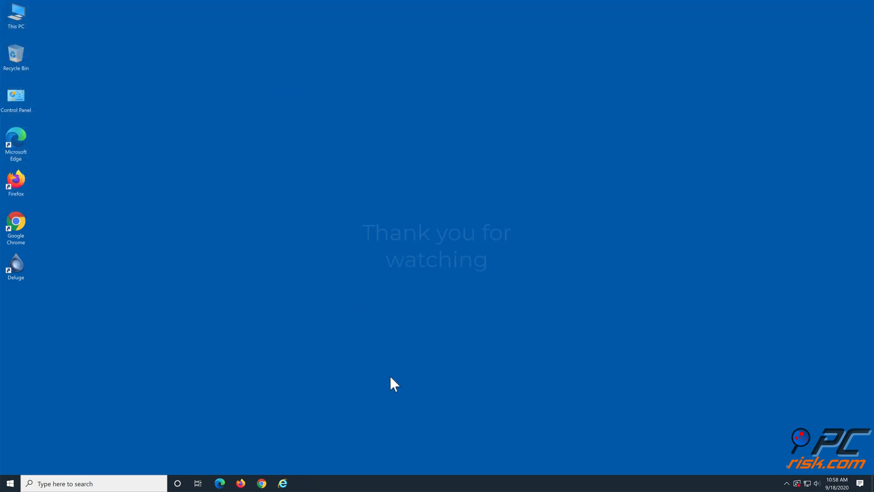